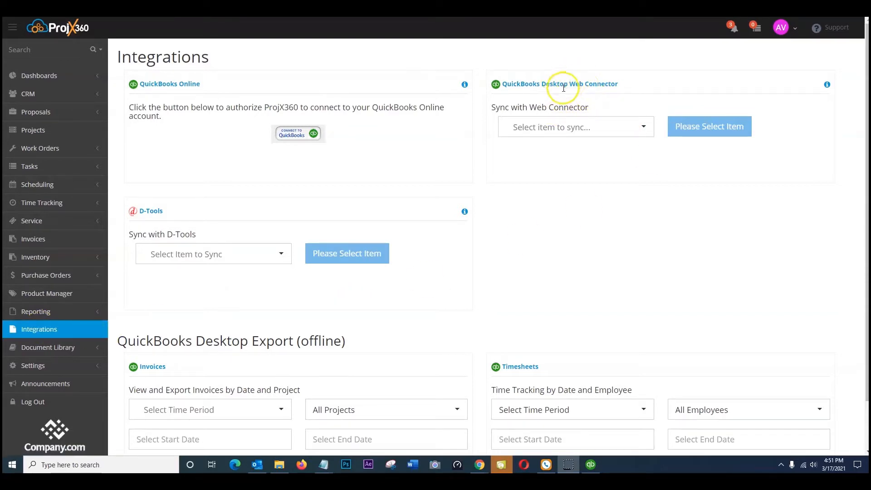
mouse_move(624, 134)
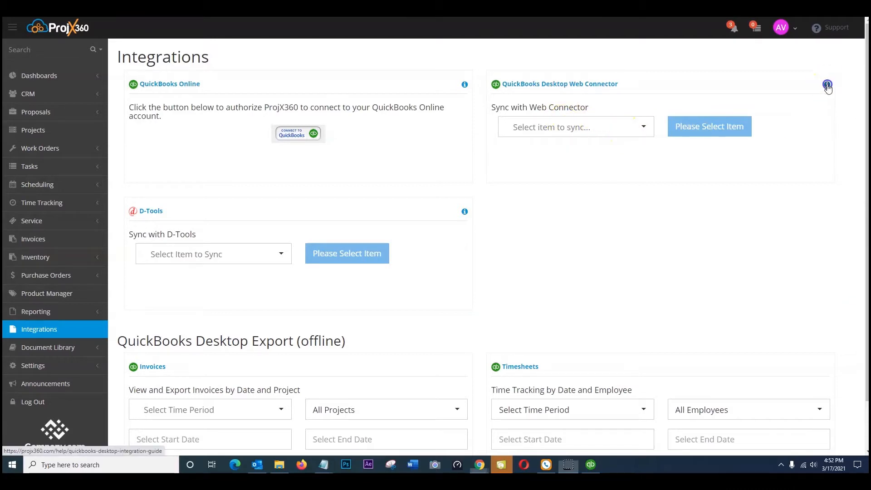
- Open the QuickBooks Desktop integration guide and scroll through its instructions
left_click(827, 84)
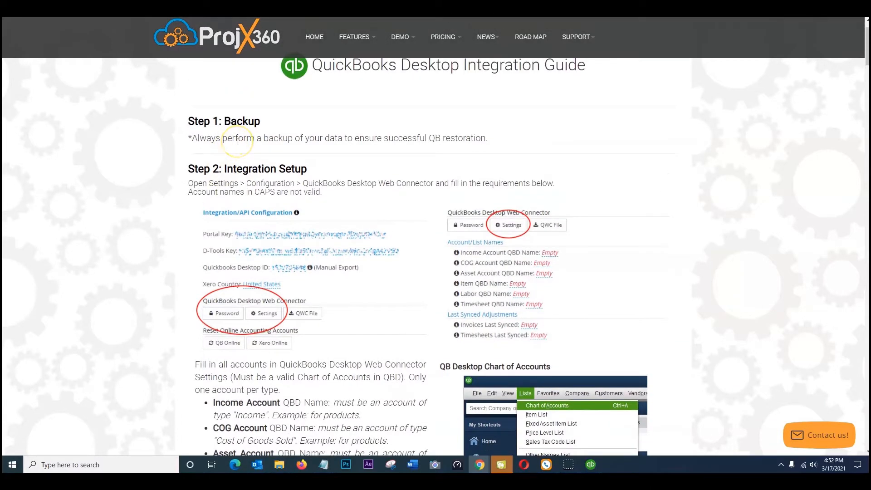
mouse_move(365, 142)
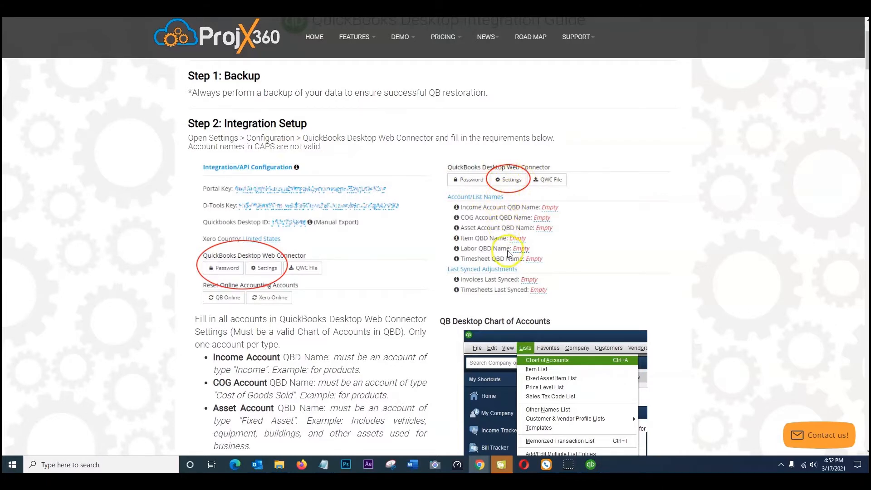
scroll("down", 3)
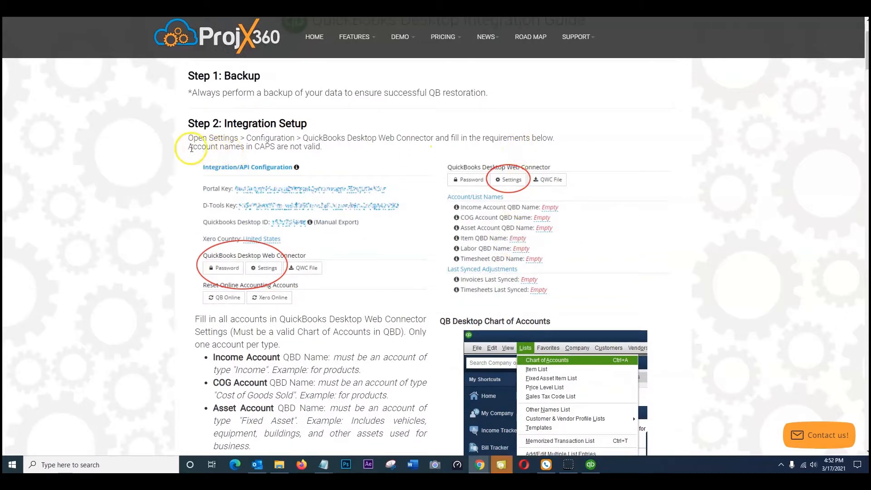
left_click_drag(188, 147, 324, 146)
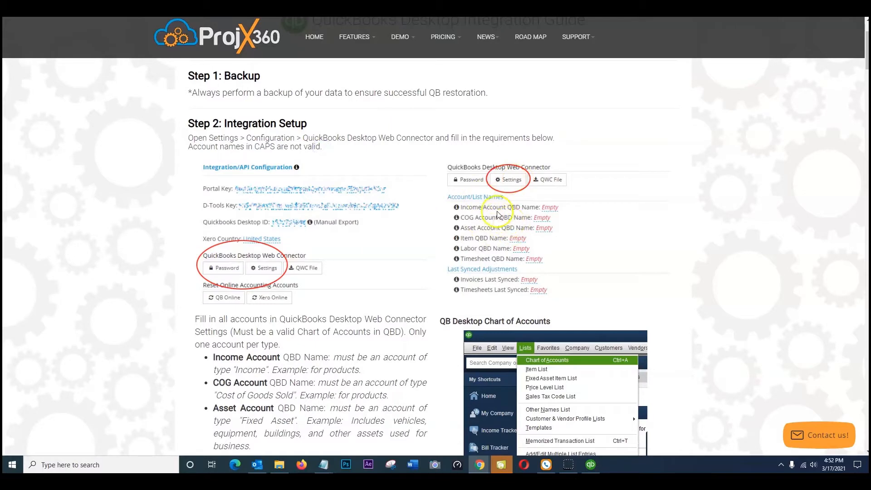
scroll("down", 3)
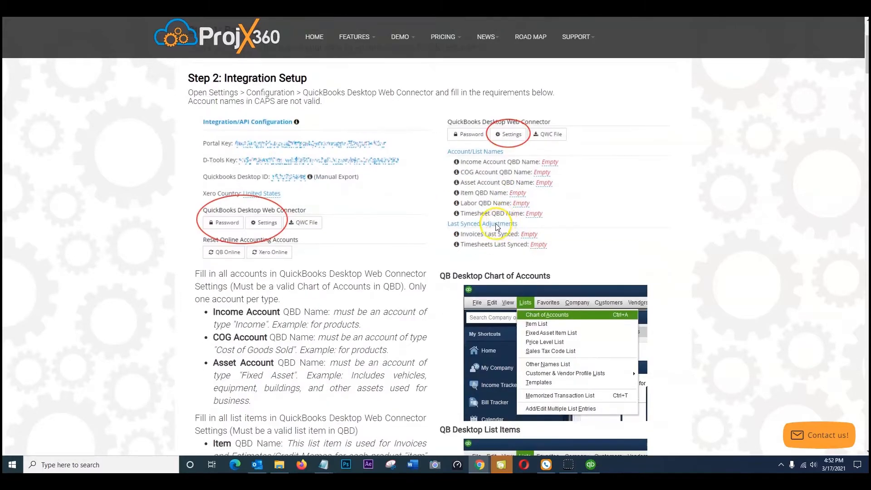
scroll("down", 3)
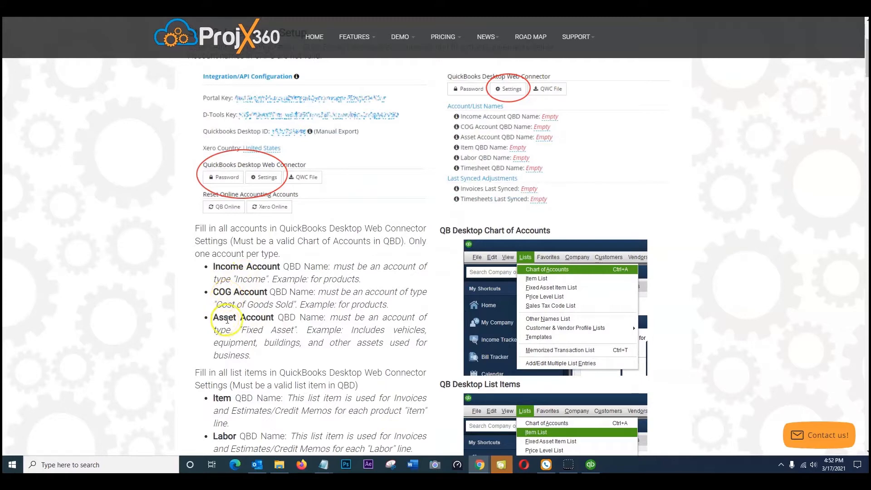
scroll("down", 3)
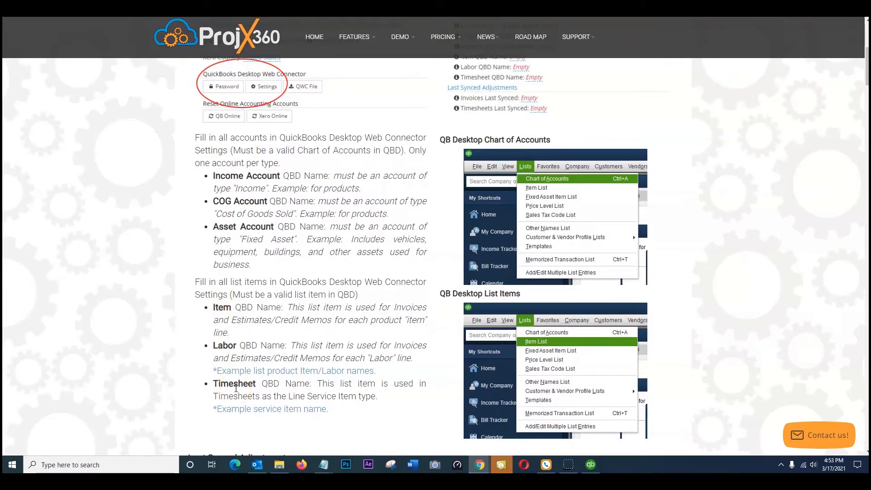
mouse_move(233, 346)
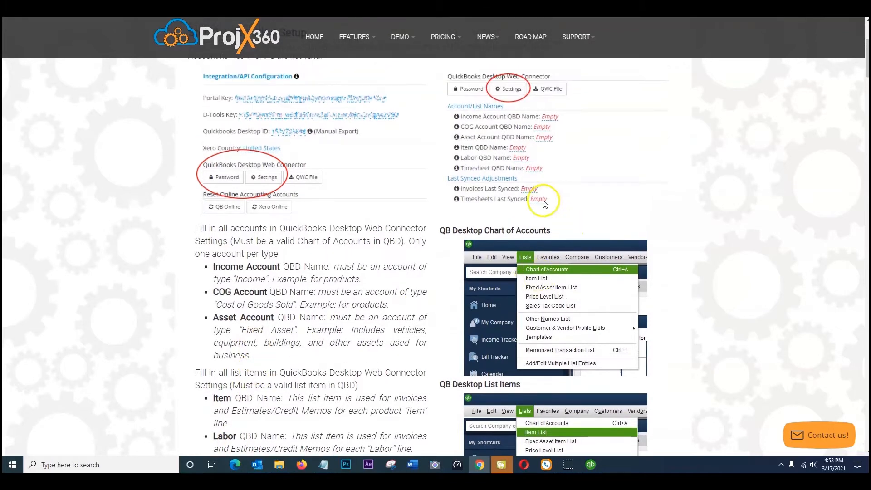
mouse_move(509, 167)
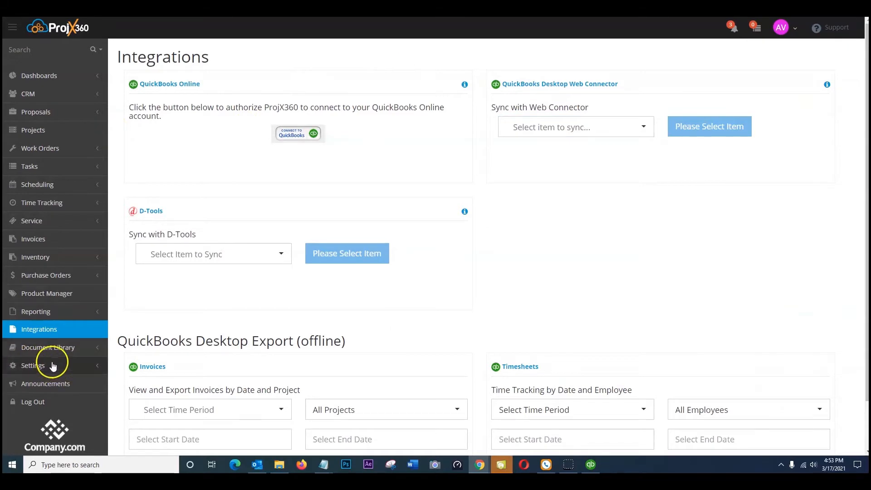
- Go to Settings > Configuration to show the Web Connector account and list names
left_click(576, 127)
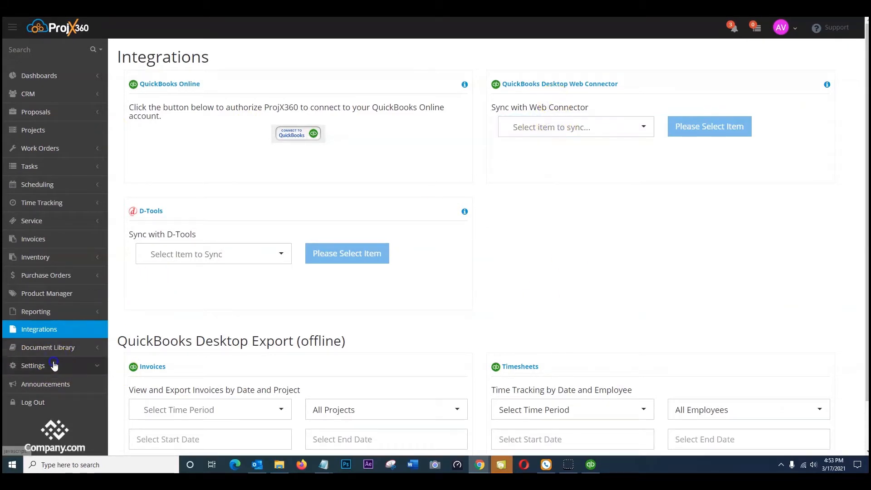
left_click(32, 364)
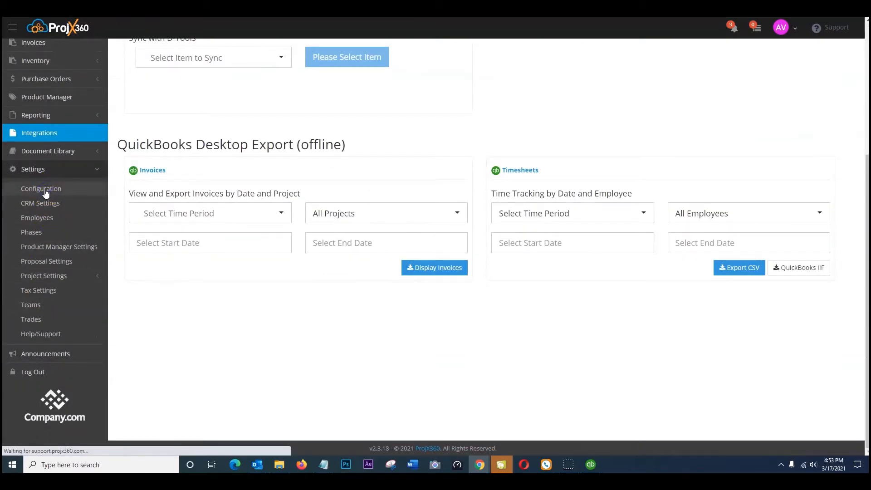
left_click(41, 188)
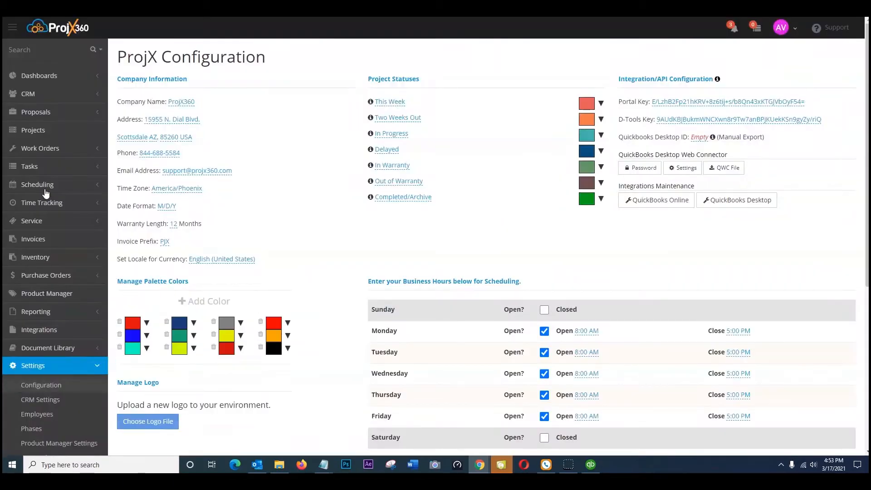
mouse_move(687, 167)
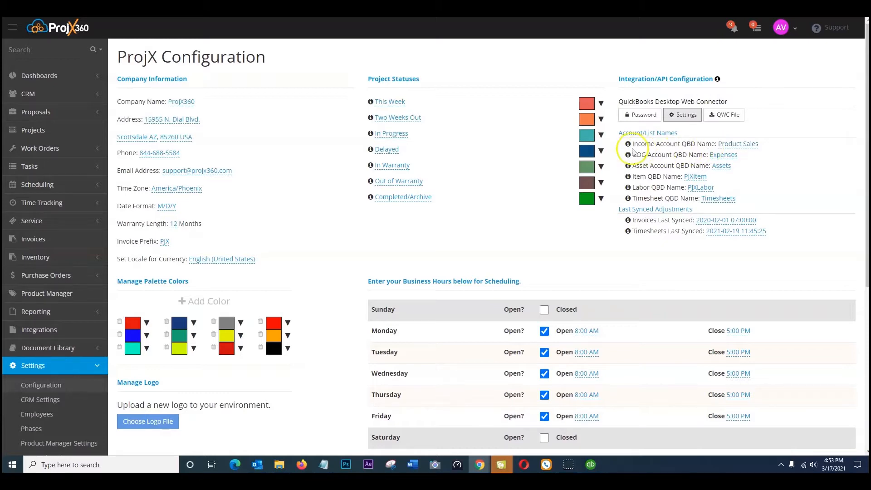
mouse_move(629, 143)
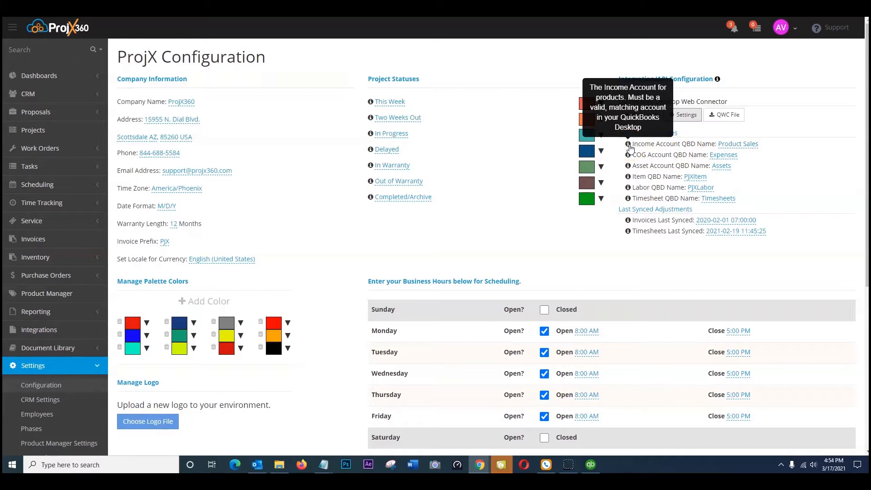
mouse_move(628, 154)
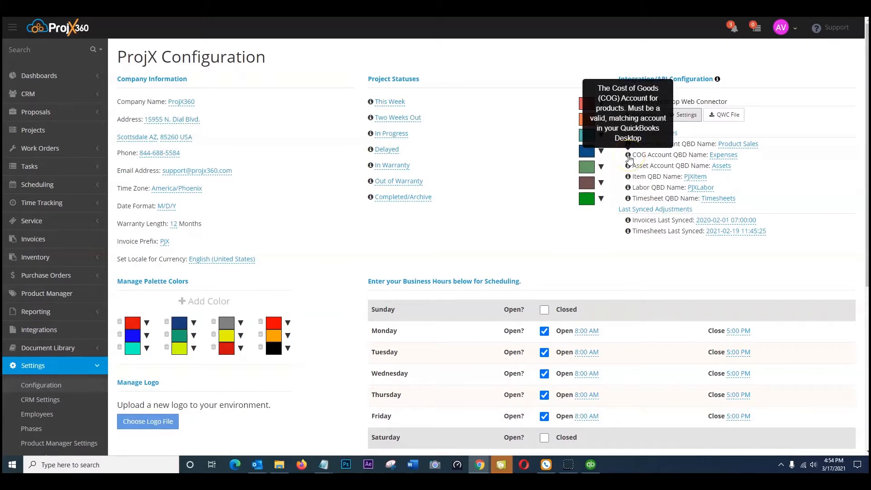
mouse_move(628, 166)
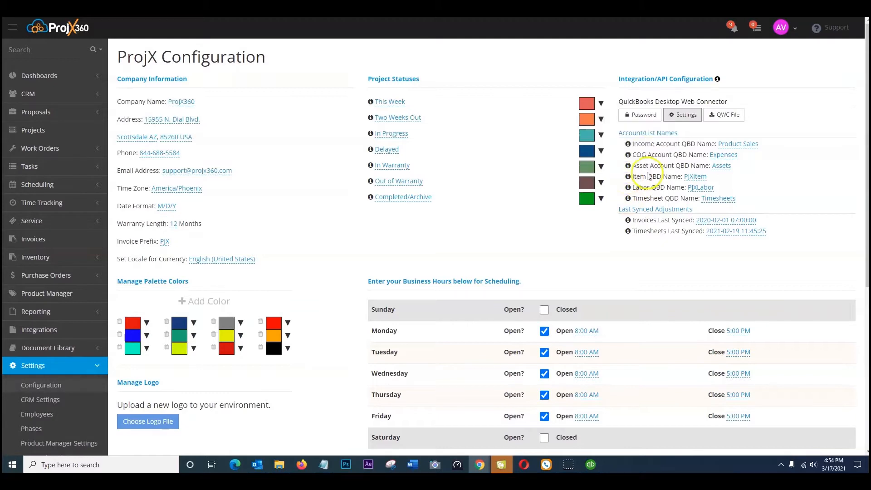
mouse_move(628, 165)
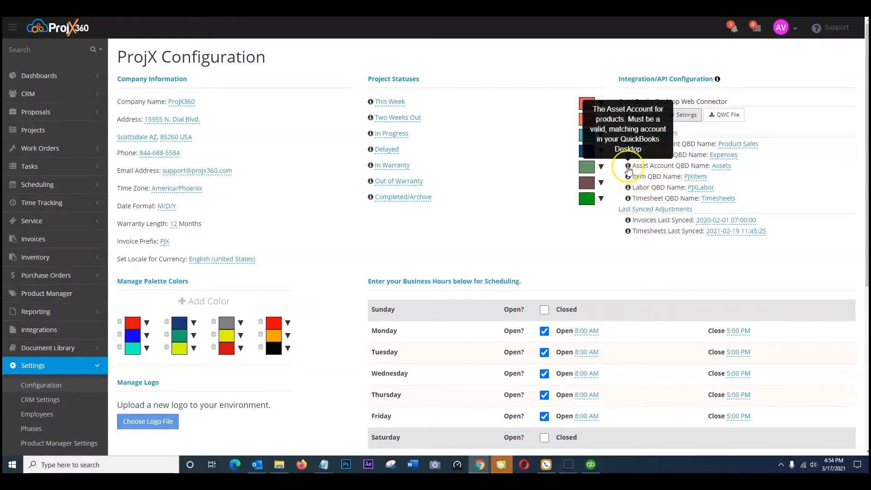
mouse_move(721, 168)
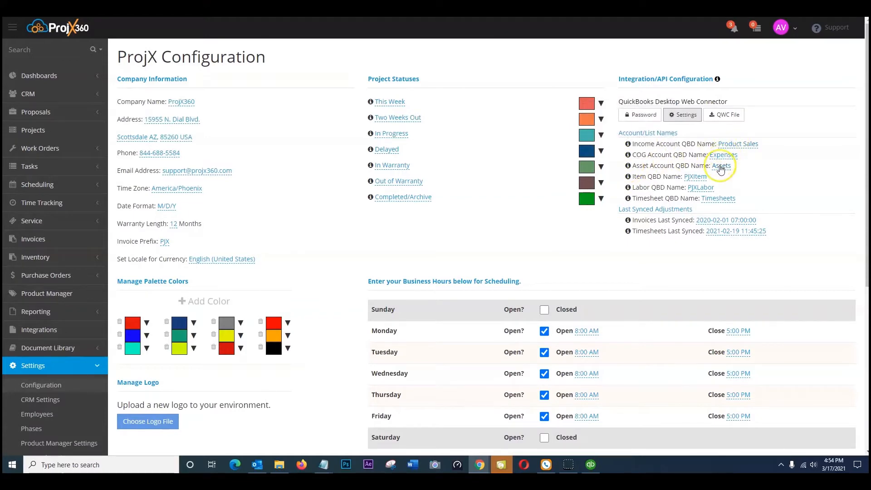
mouse_move(592, 458)
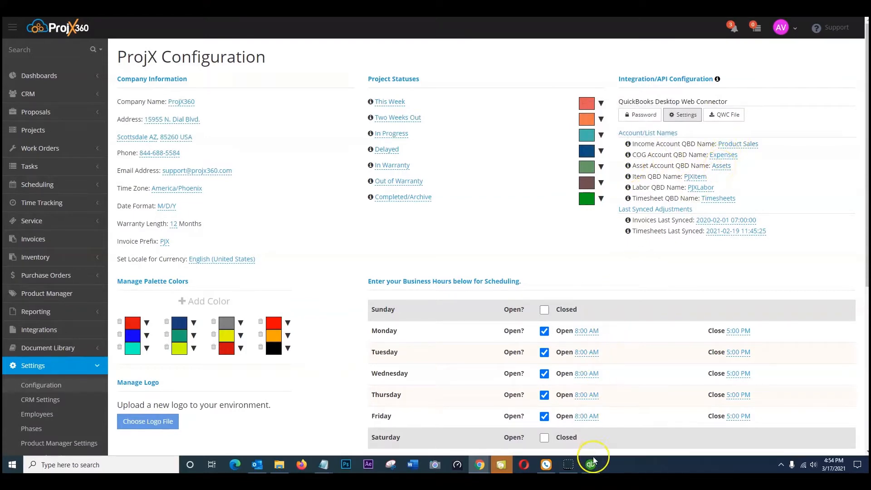
- Bring QuickBooks Desktop forward, restore its window beside ProjX360, and show the Lists menu
left_click(590, 464)
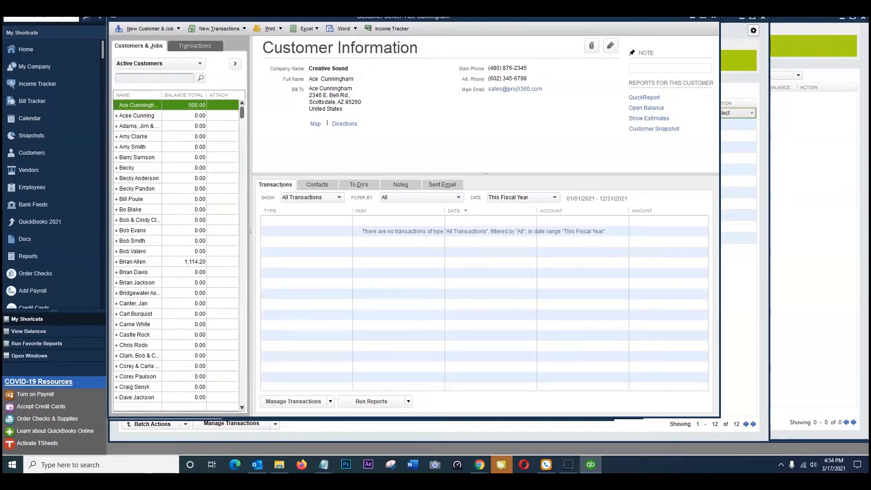
left_click(222, 36)
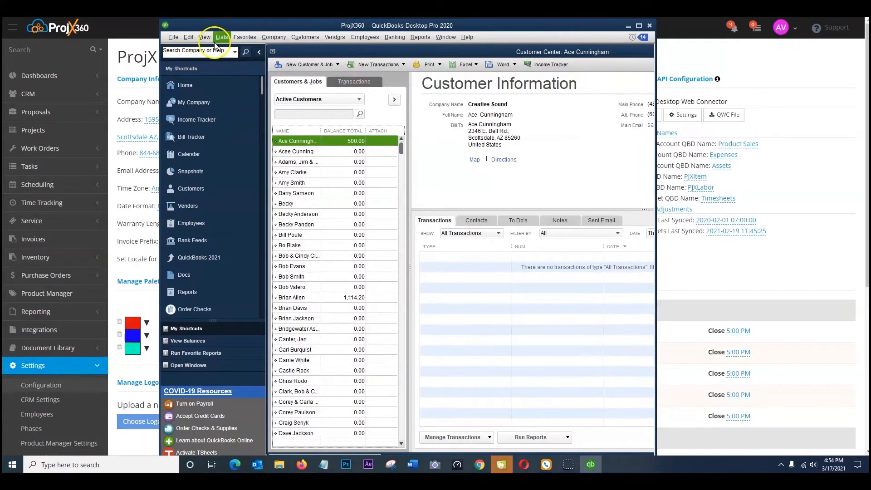
left_click(222, 37)
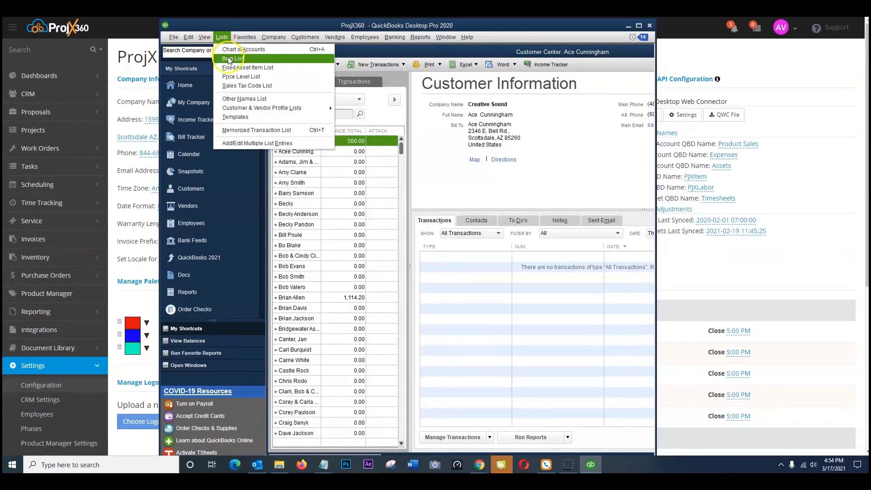
mouse_move(407, 37)
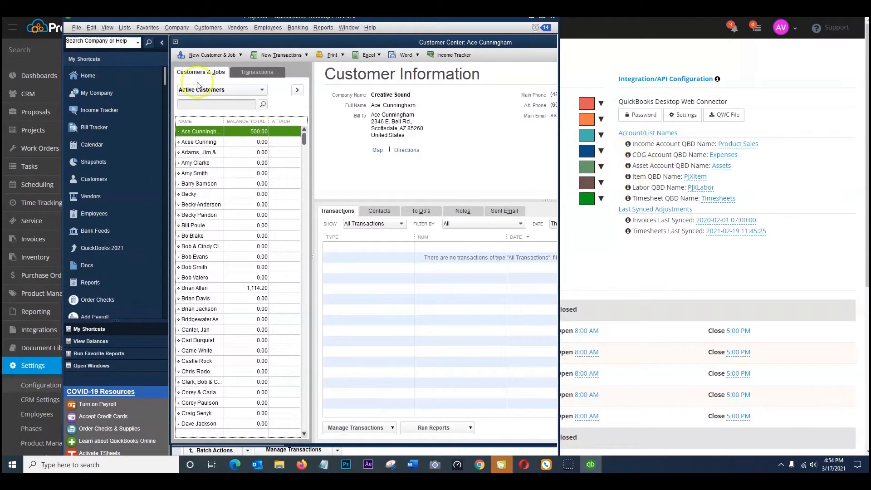
- Open QuickBooks' Chart of Accounts from Lists, then call up the Item List
left_click(124, 27)
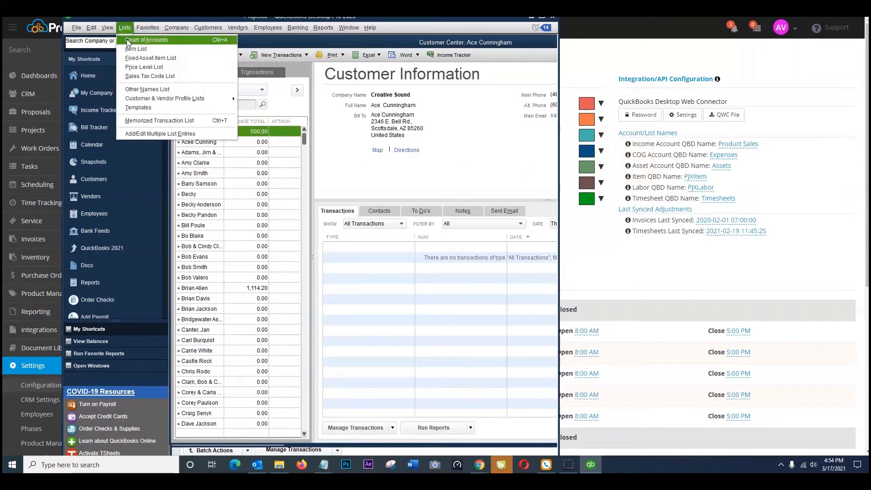
left_click(147, 40)
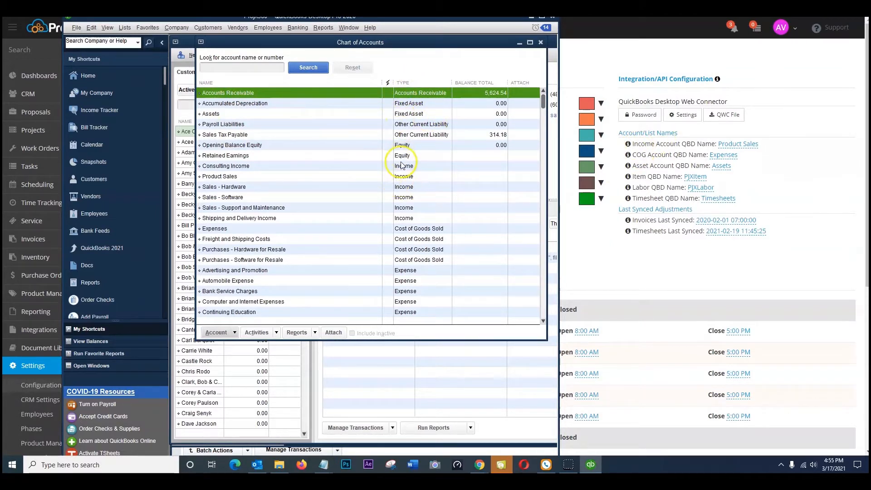
mouse_move(260, 217)
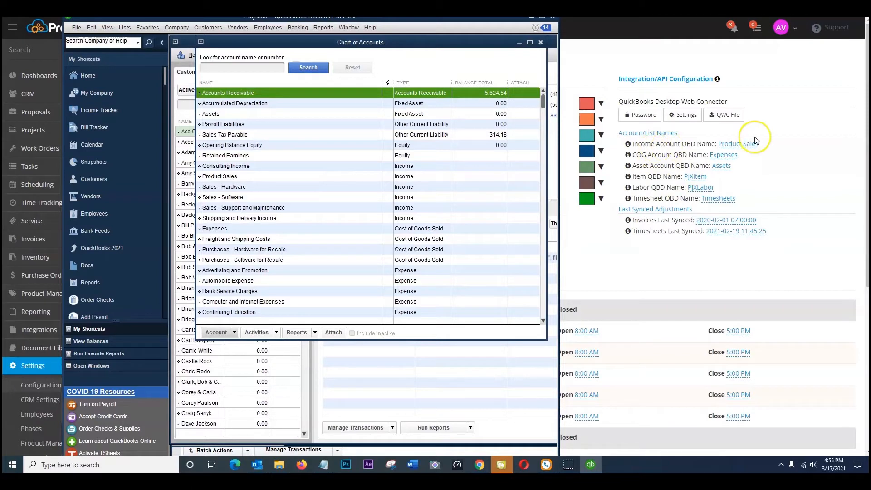
mouse_move(314, 217)
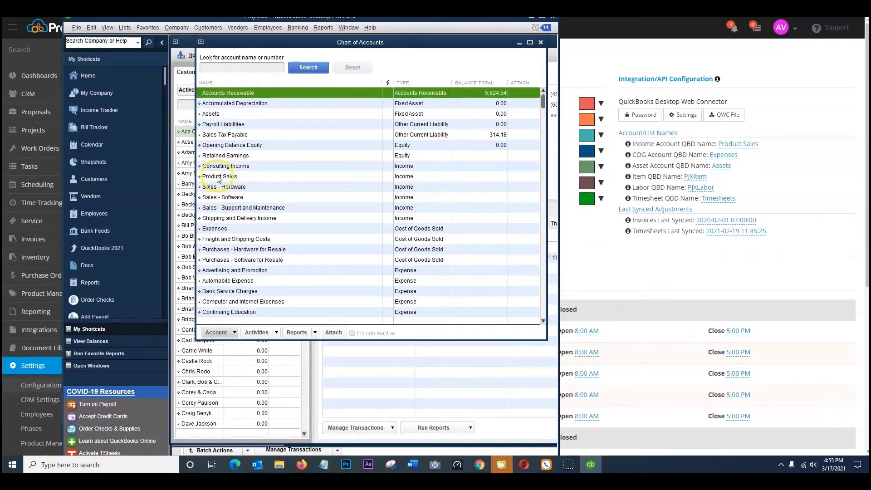
mouse_move(719, 177)
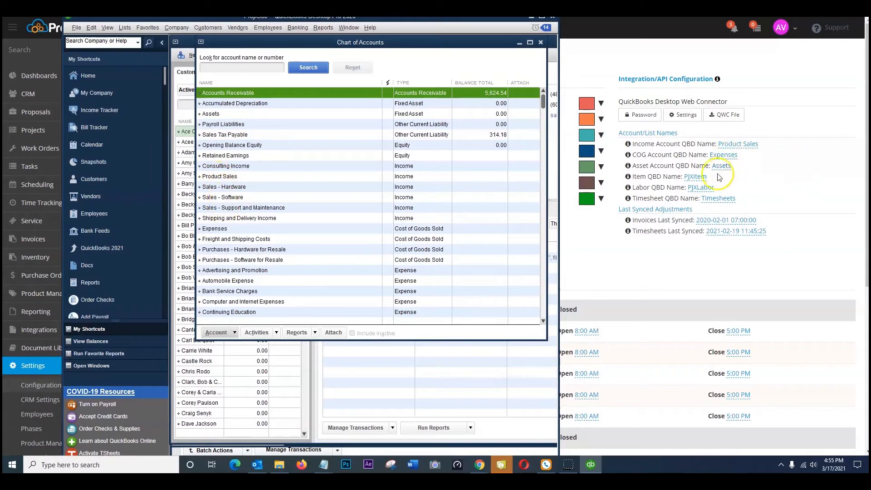
mouse_move(627, 176)
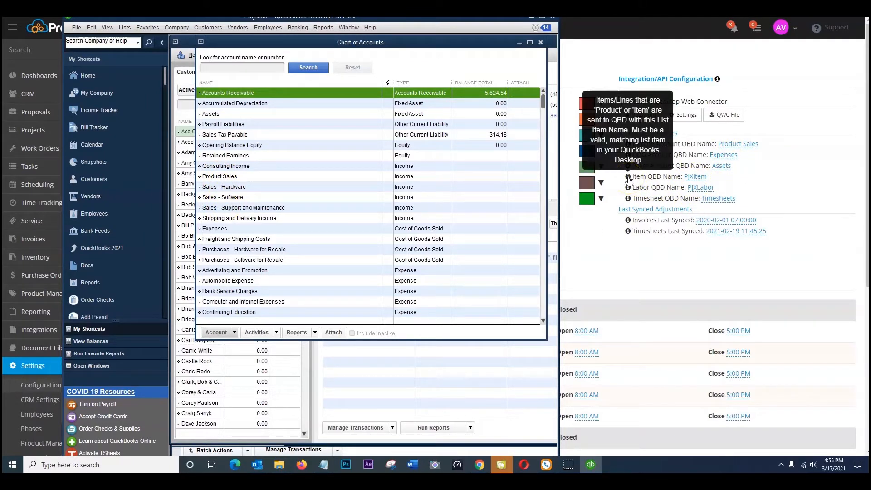
left_click(124, 27)
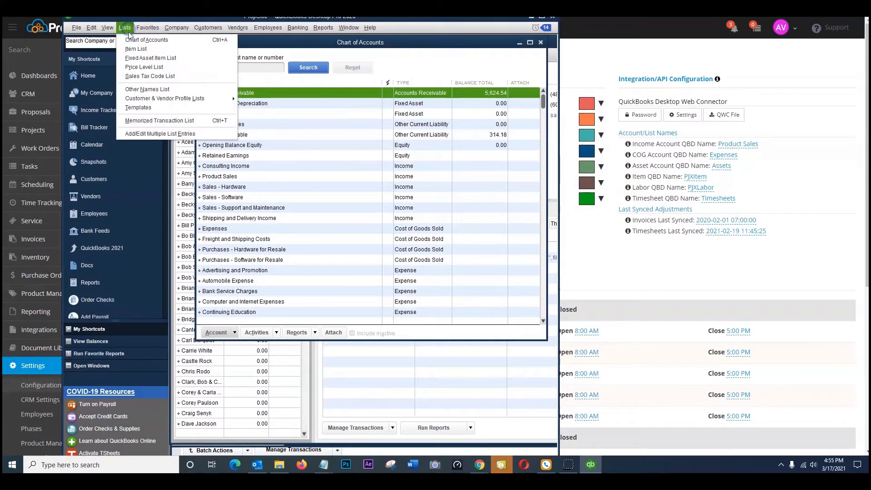
left_click(135, 49)
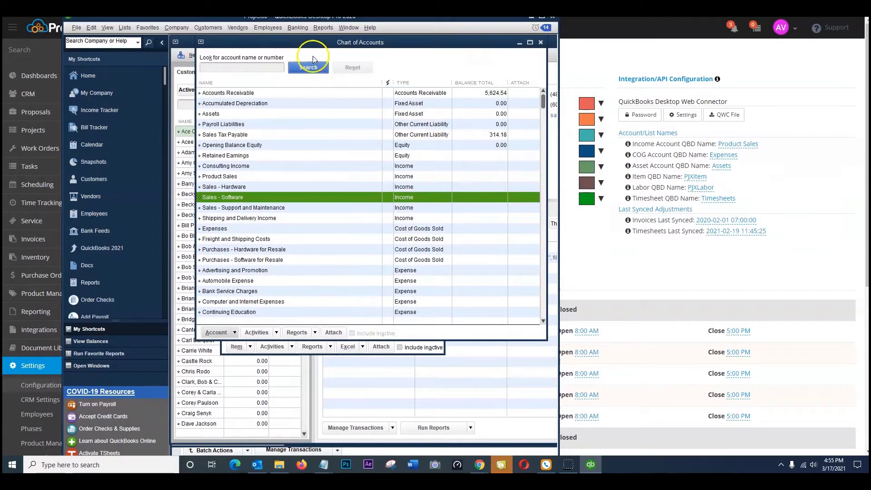
- Open the Item List, maximize it, and scroll to the PJXItem and PJXLabor service items
left_click(124, 27)
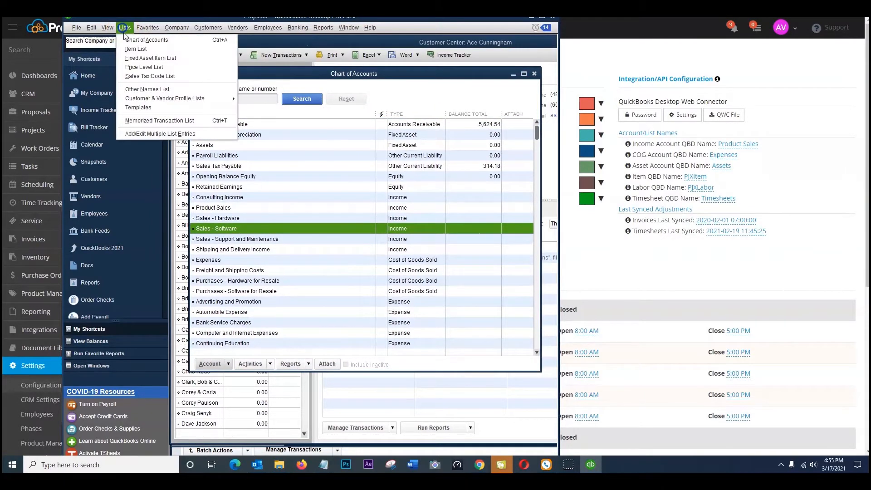
left_click(136, 49)
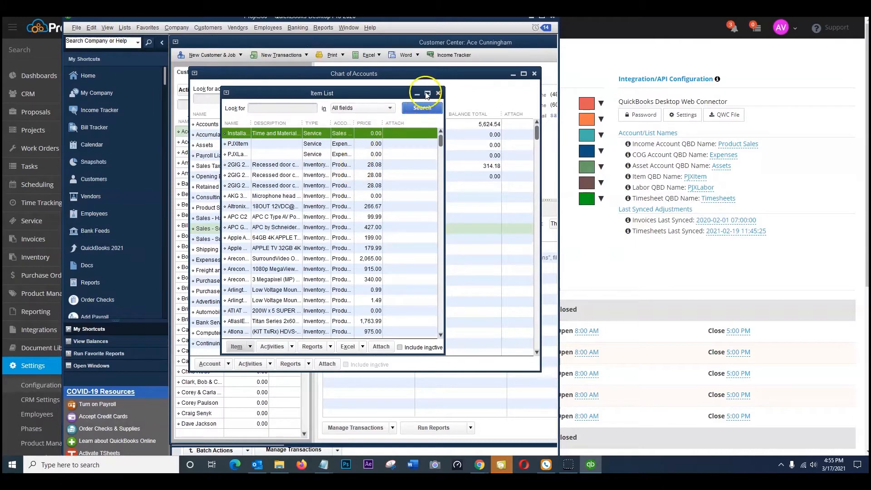
left_click(427, 93)
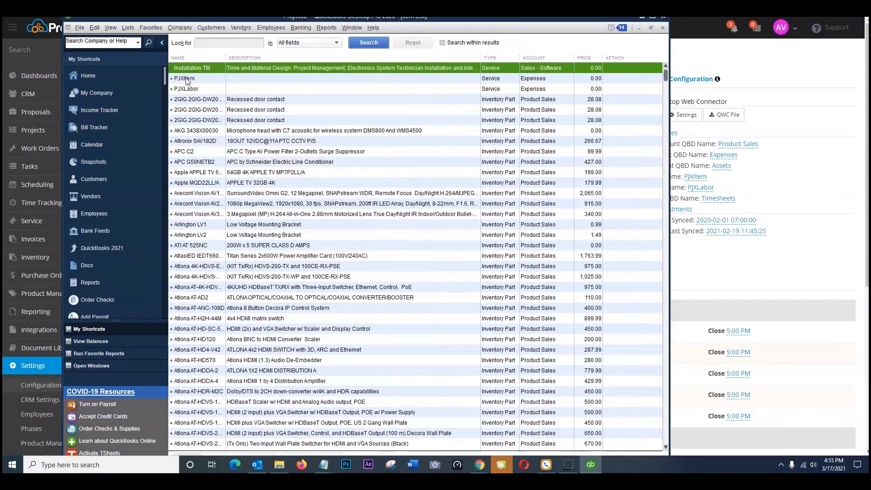
mouse_move(670, 139)
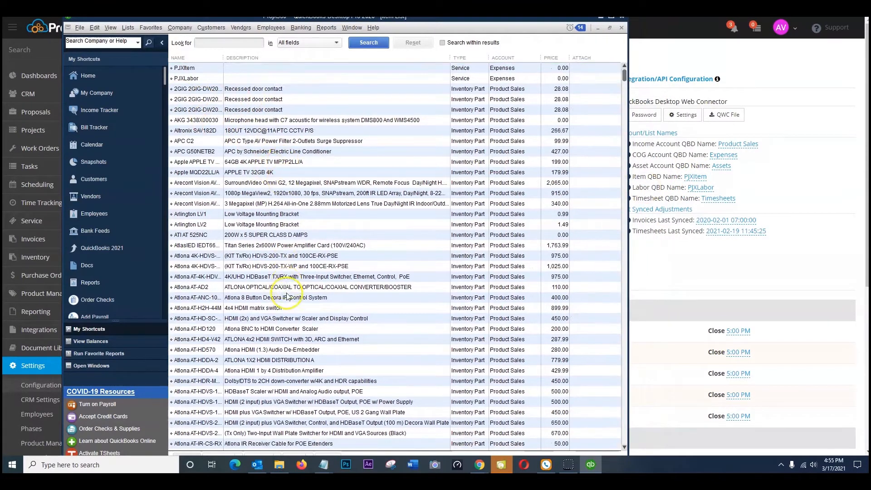
scroll("down", 3)
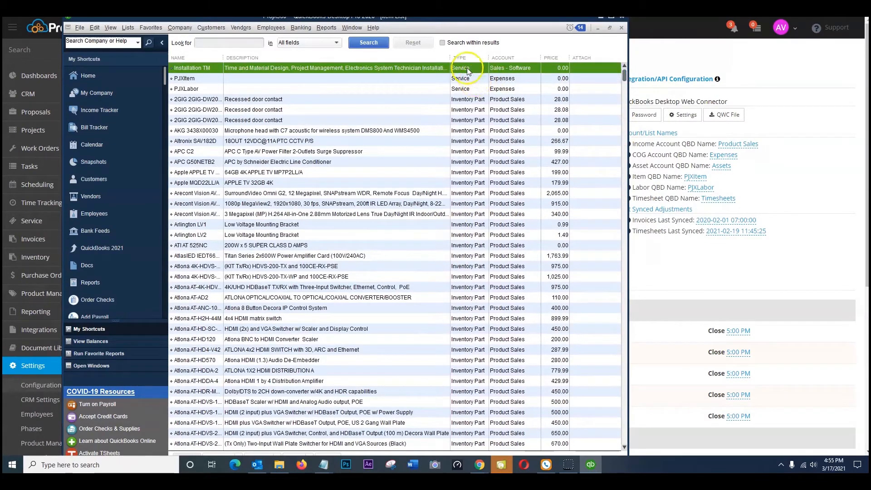
mouse_move(471, 141)
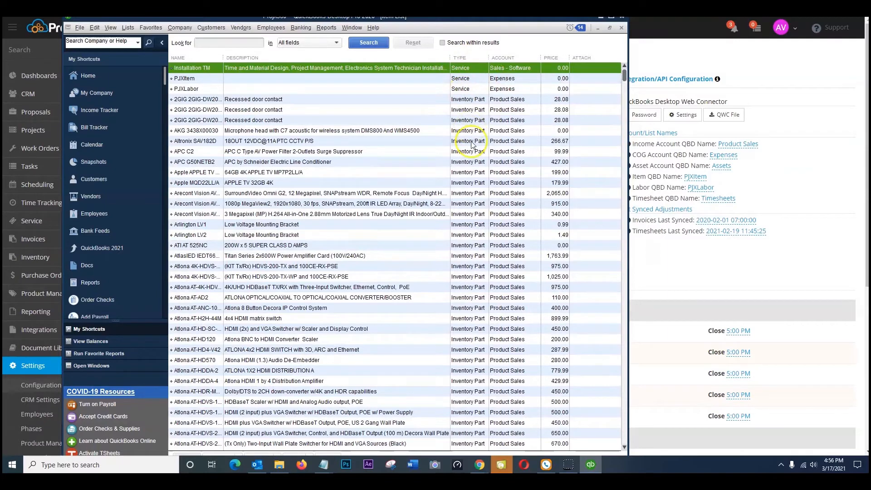
mouse_move(132, 83)
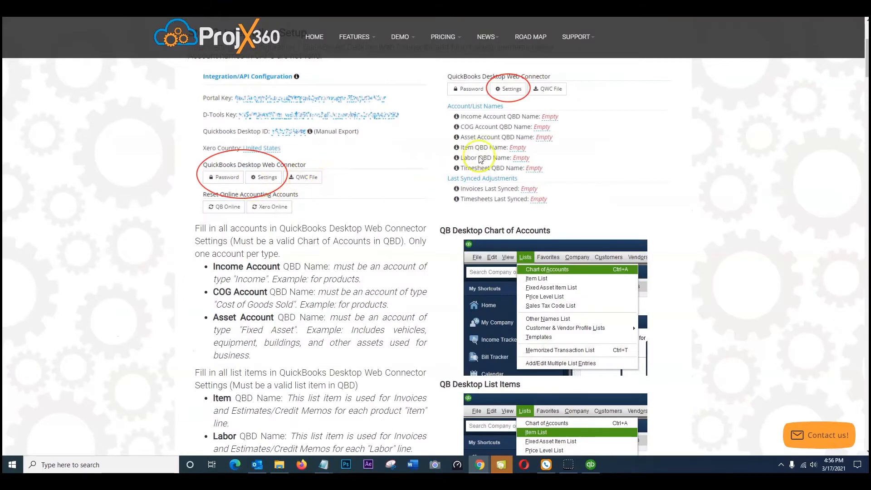
- Scroll the ProjX360 help page down to Last Synced Adjustments and Web Connector password requirements
scroll("down", 3)
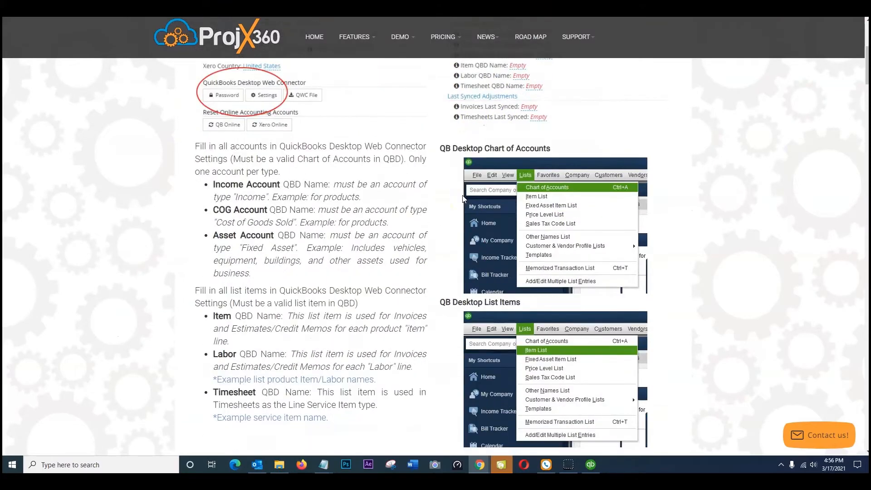
scroll("down", 3)
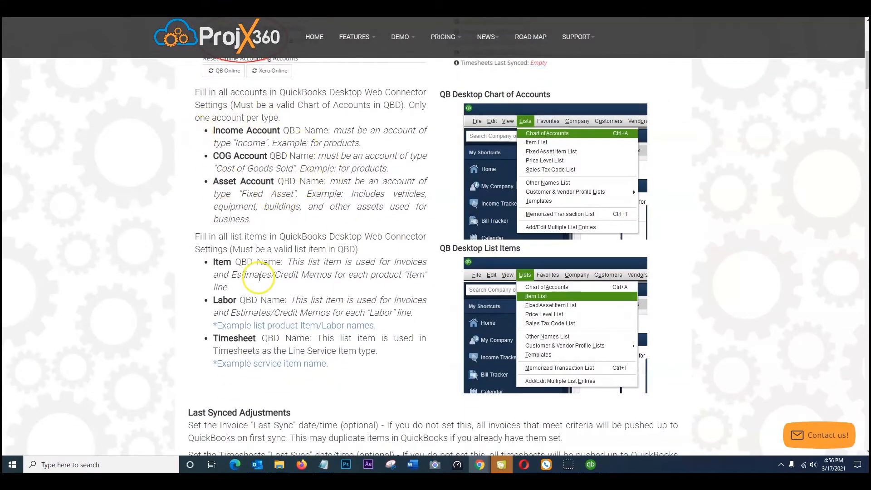
scroll("down", 3)
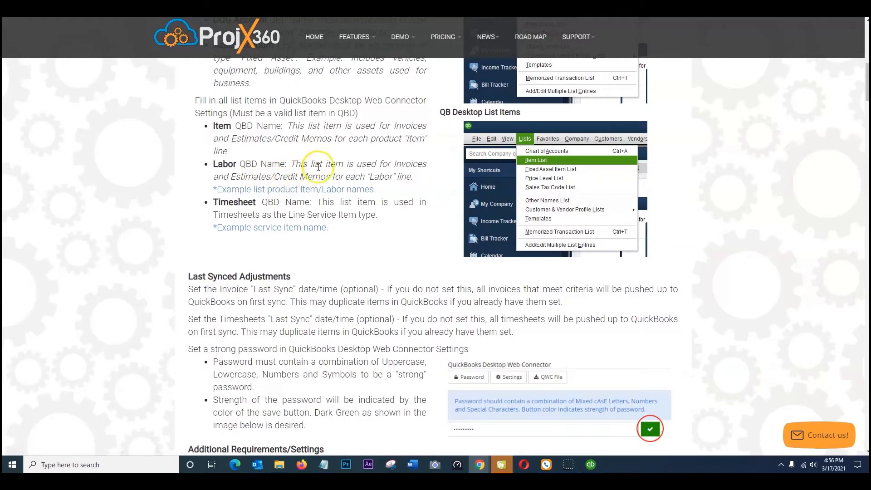
mouse_move(270, 188)
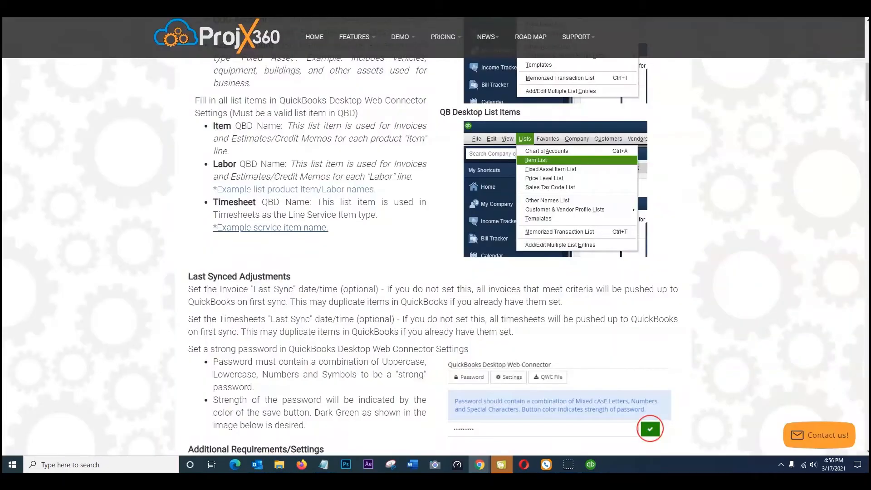
scroll("down", 3)
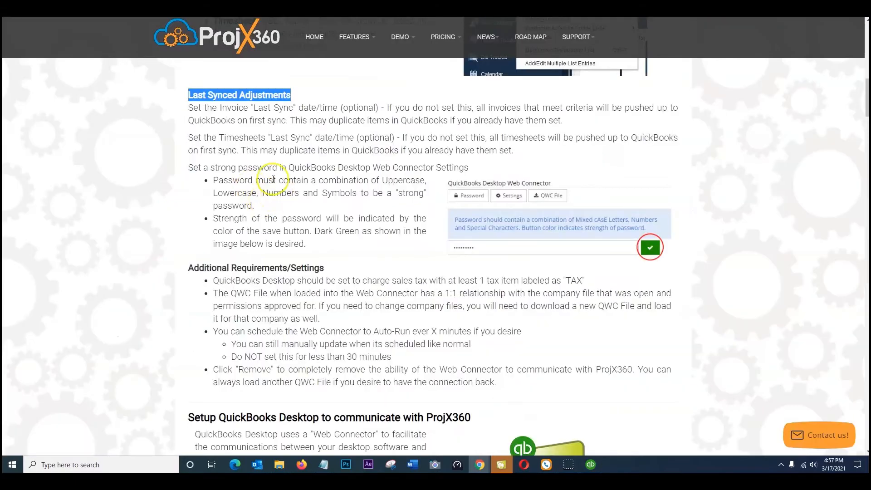
mouse_move(416, 108)
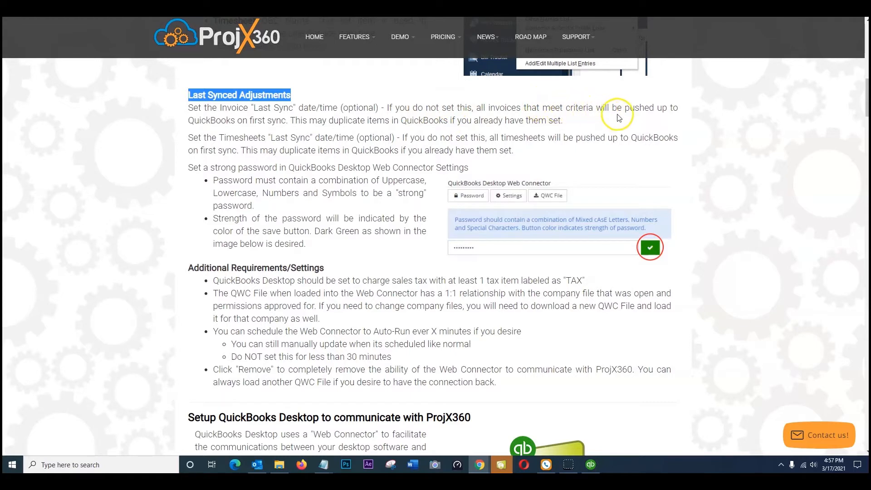
mouse_move(260, 122)
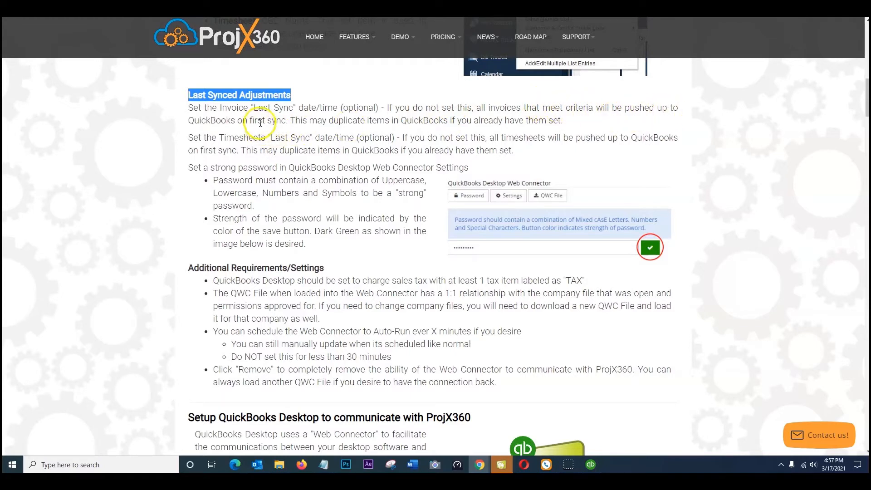
mouse_move(305, 120)
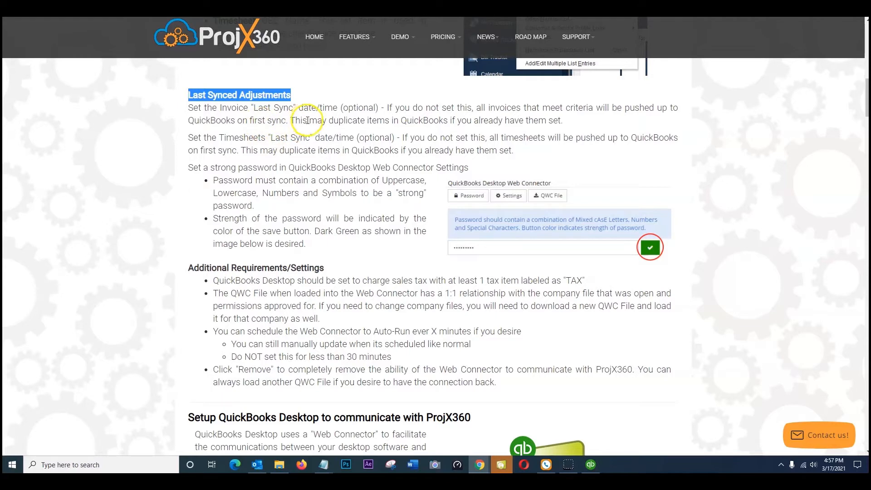
mouse_move(435, 121)
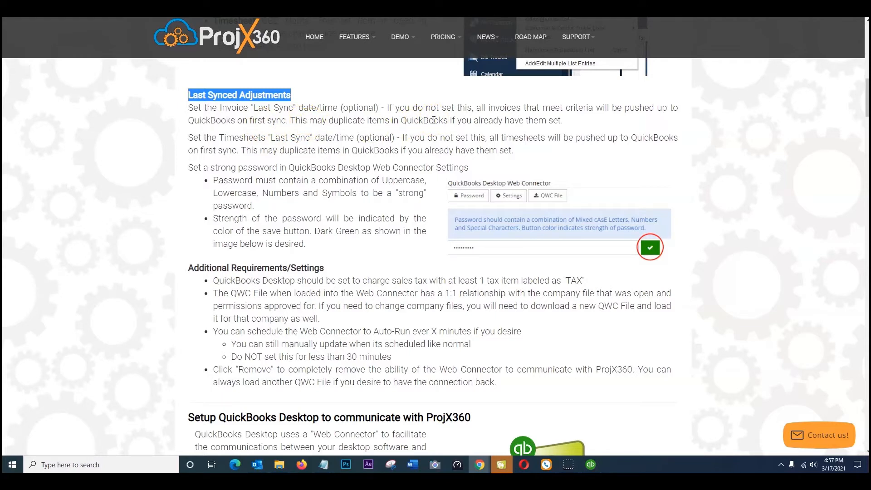
mouse_move(211, 129)
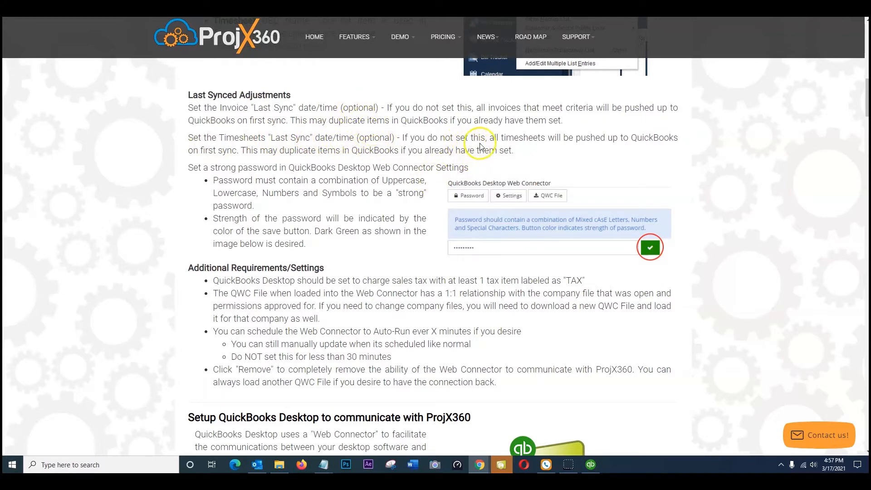
mouse_move(665, 141)
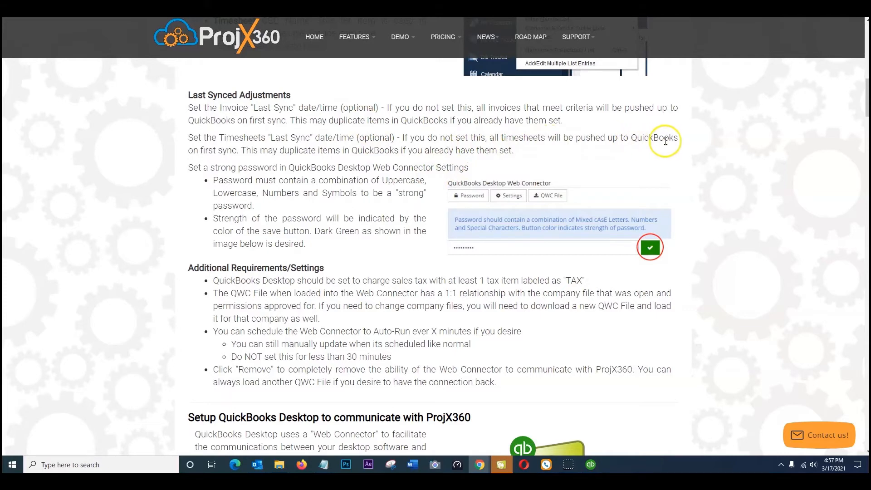
mouse_move(230, 161)
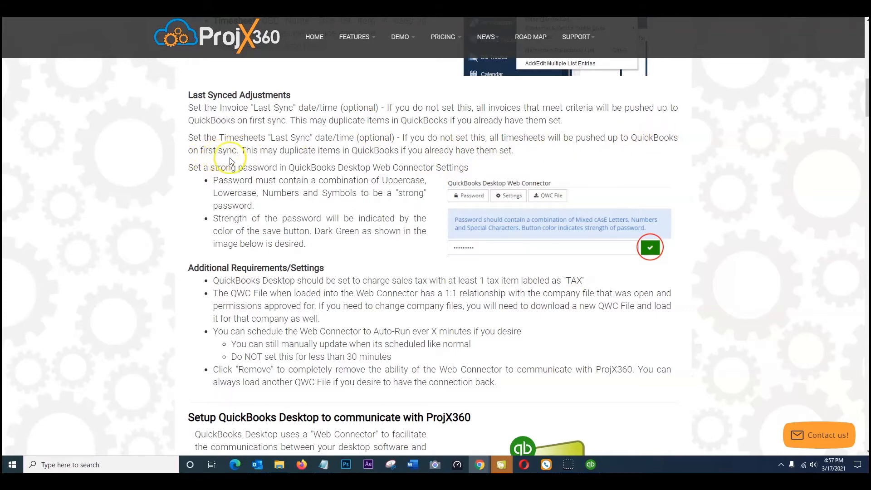
mouse_move(312, 149)
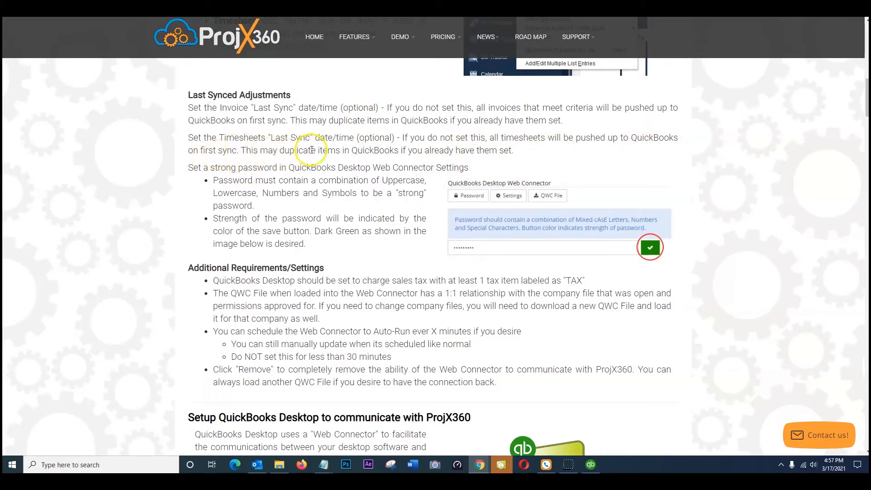
mouse_move(499, 153)
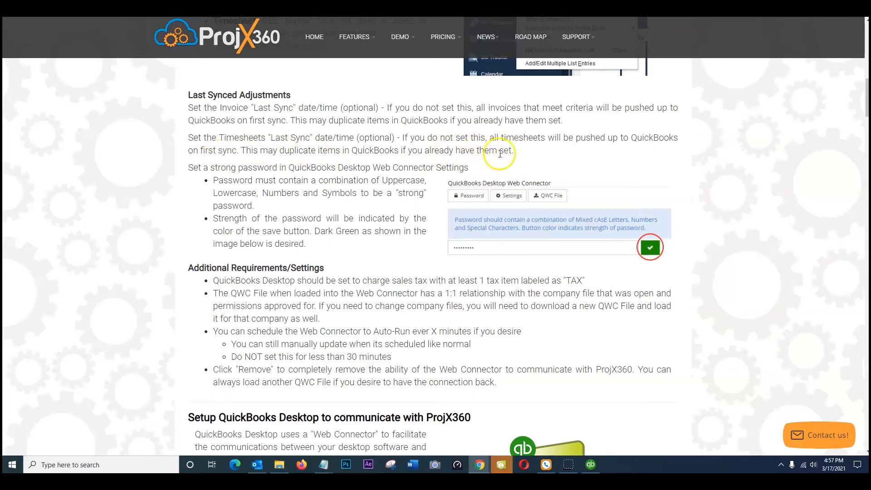
mouse_move(415, 172)
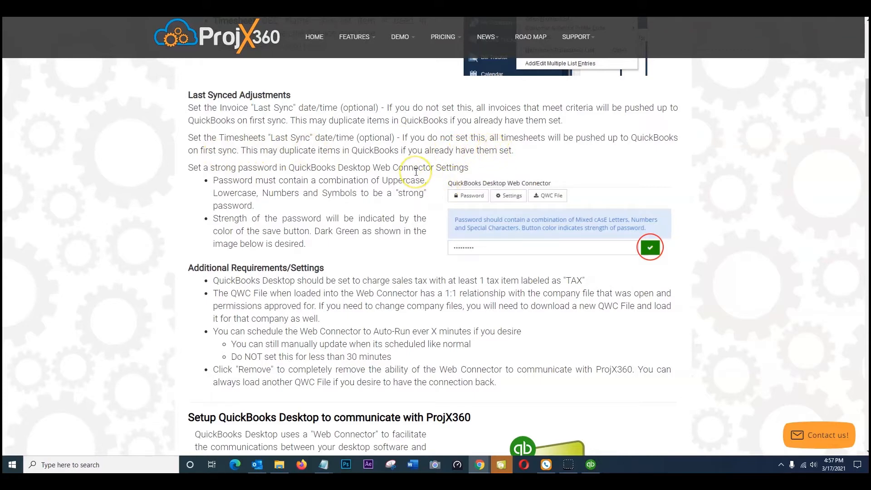
scroll("down", 3)
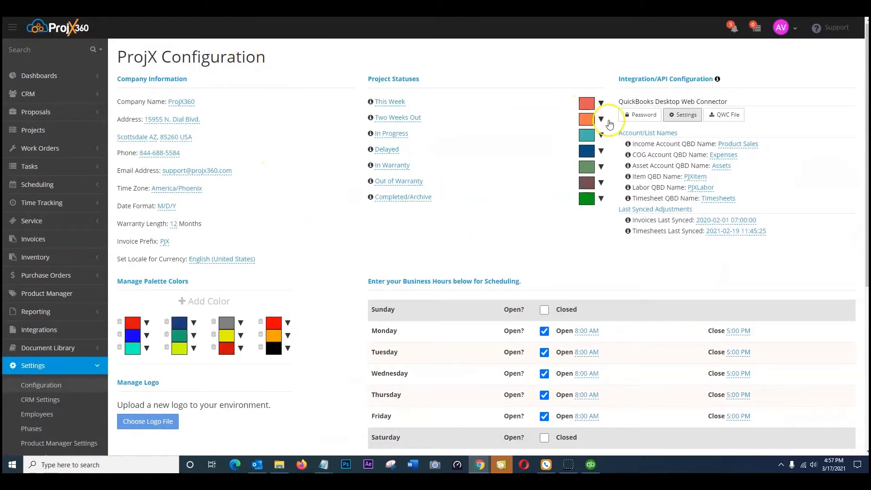
mouse_move(661, 130)
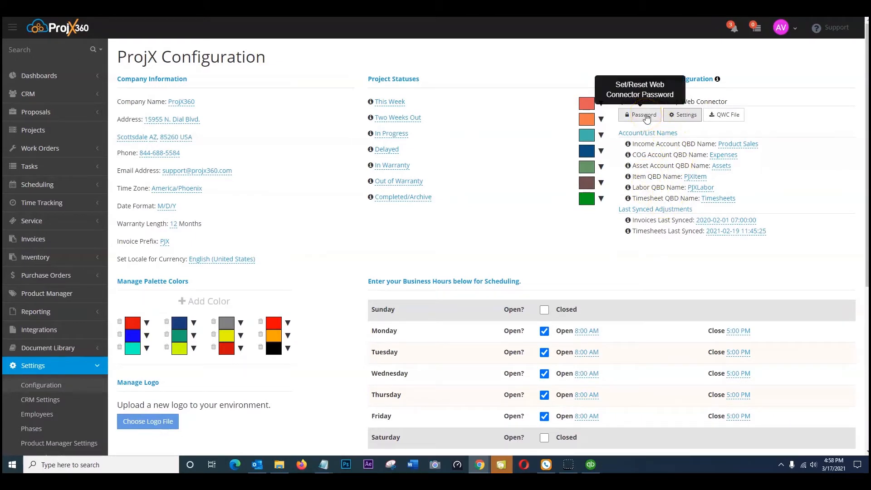
- Switch back to the ProjX360 guide from the configuration page
left_click(639, 114)
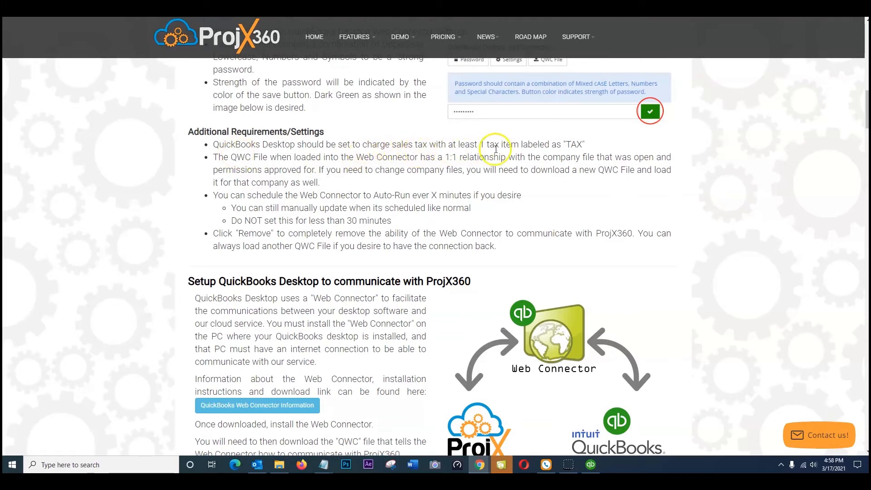
mouse_move(570, 147)
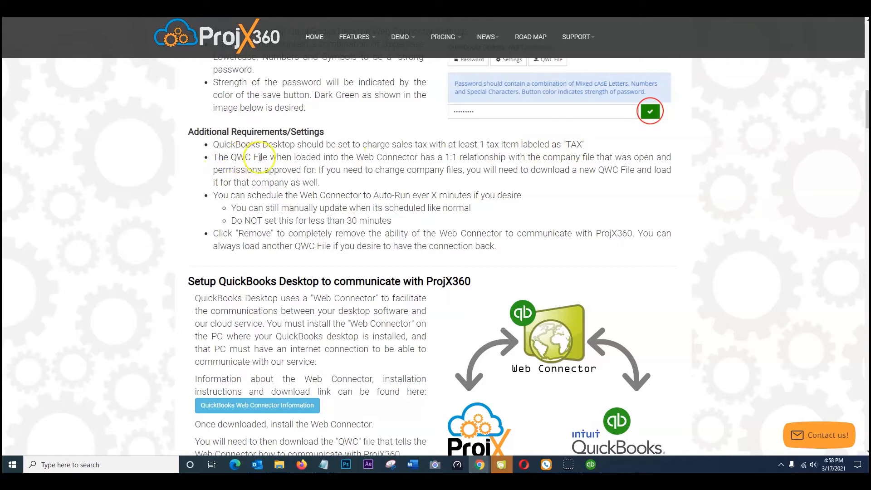
mouse_move(439, 154)
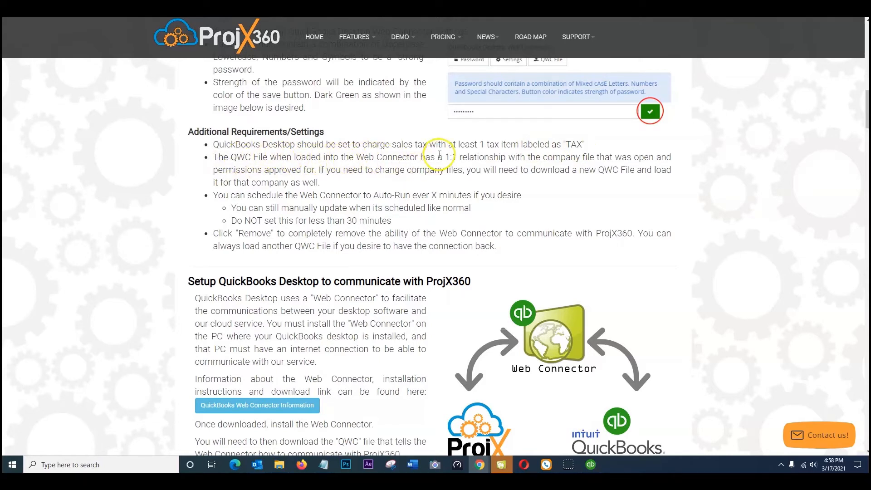
mouse_move(564, 168)
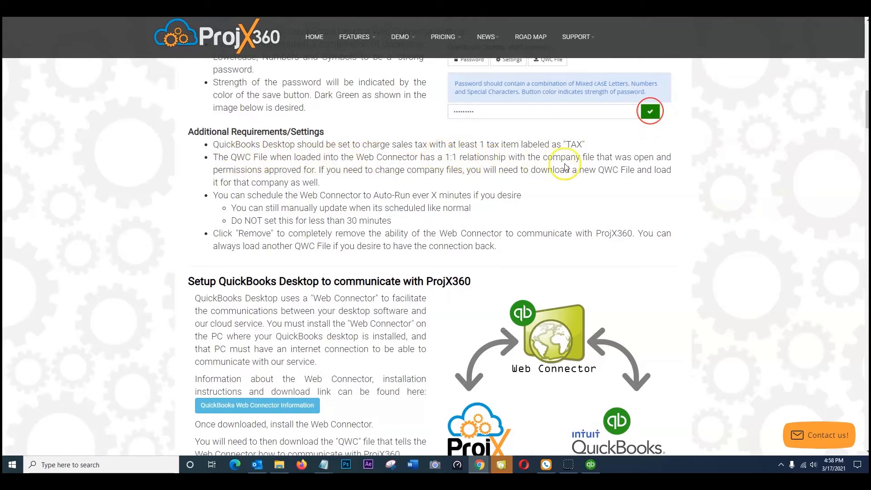
mouse_move(272, 165)
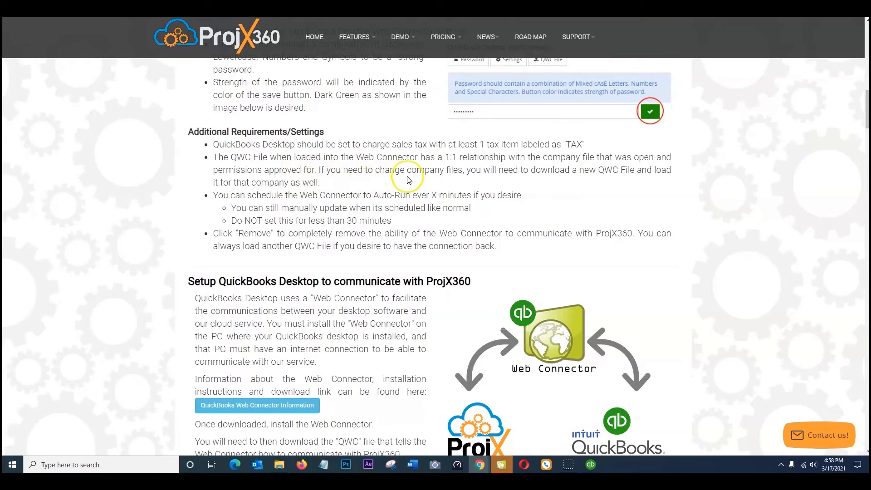
mouse_move(535, 171)
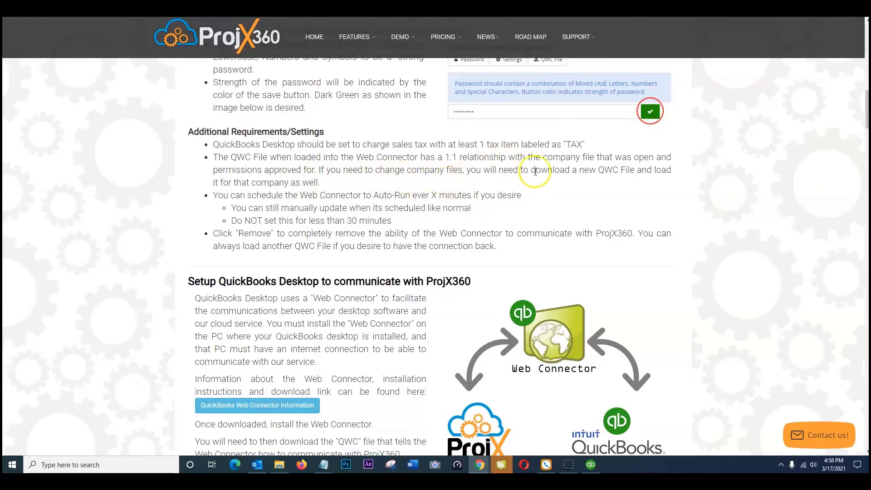
mouse_move(626, 180)
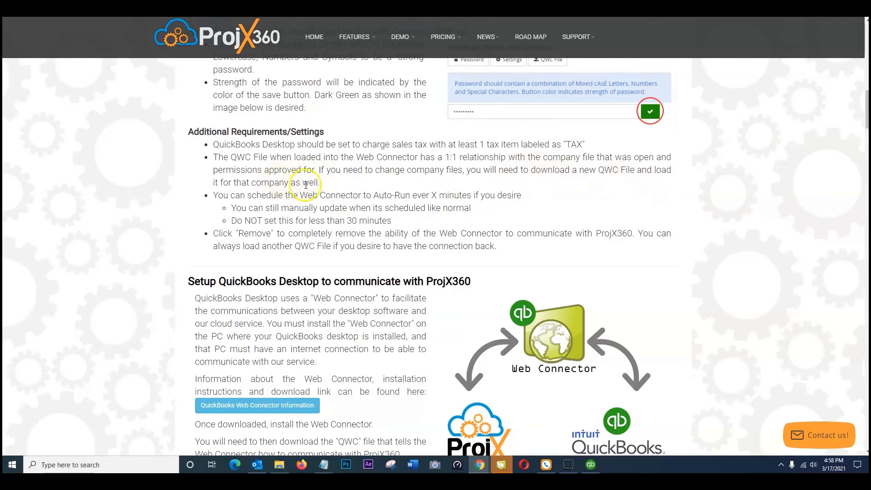
- Scroll to the Additional Requirements and 'Setup QuickBooks Desktop to communicate with ProjX360' sections
scroll("down", 3)
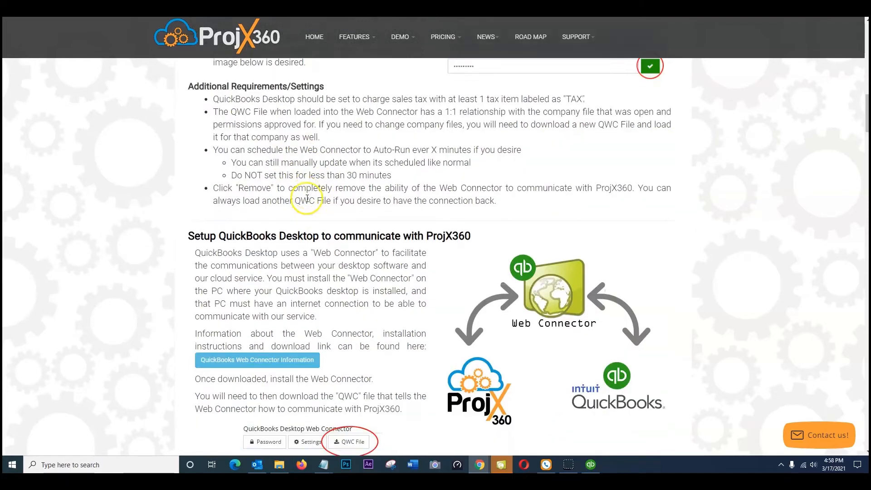
scroll("down", 3)
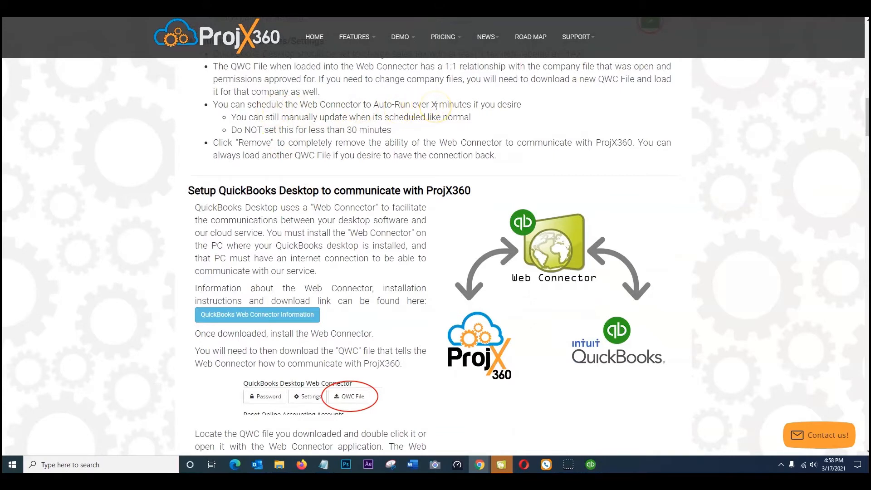
mouse_move(281, 115)
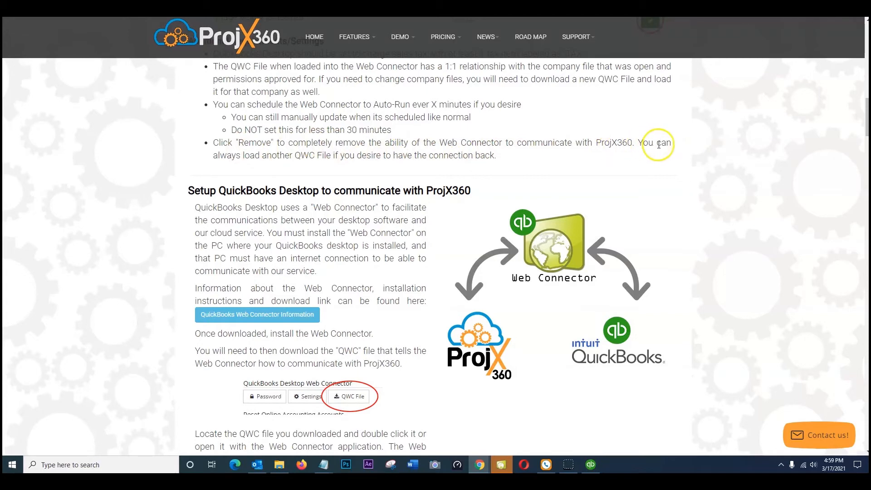
mouse_move(327, 161)
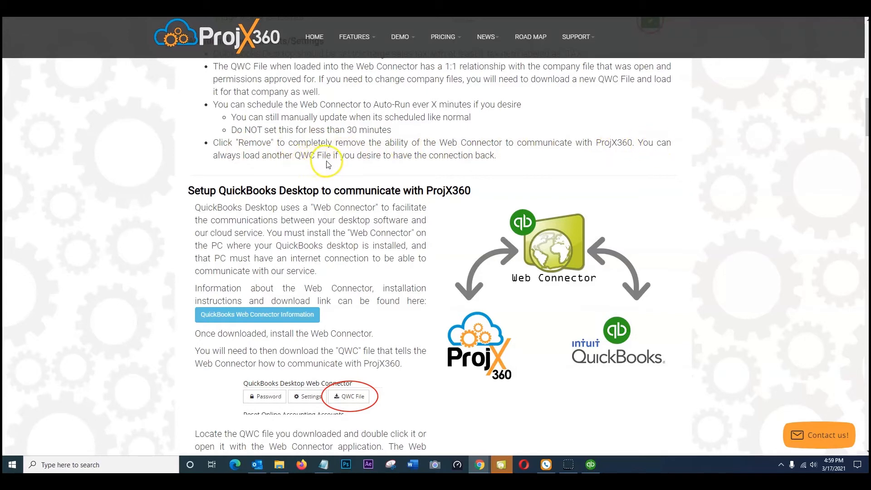
mouse_move(479, 163)
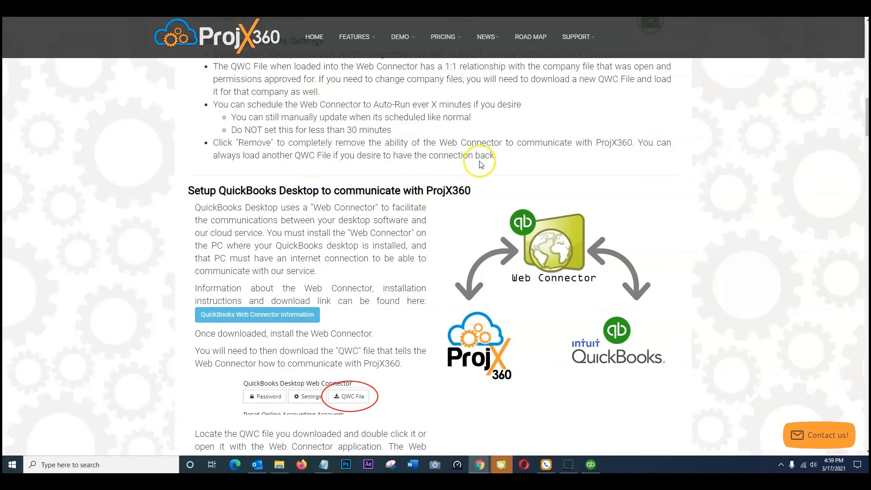
- Scroll down and follow the 'QuickBooks Web Connector Information' link to Intuit's setup article
scroll("down", 3)
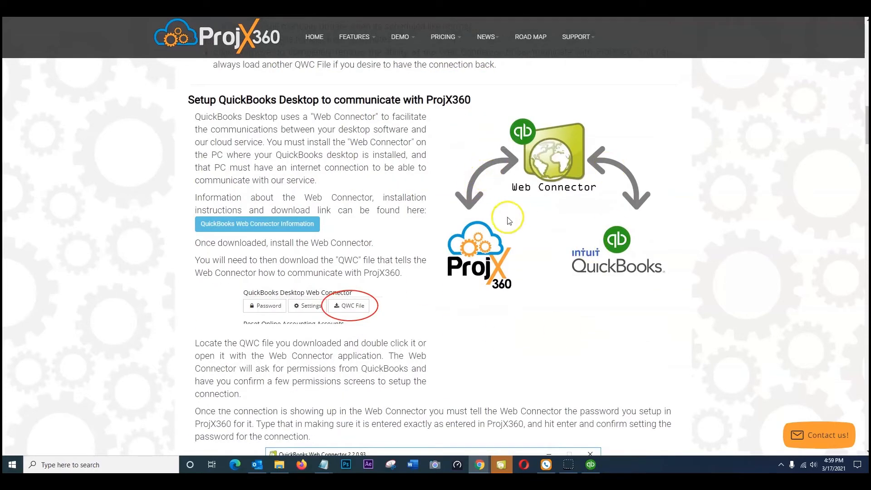
mouse_move(542, 205)
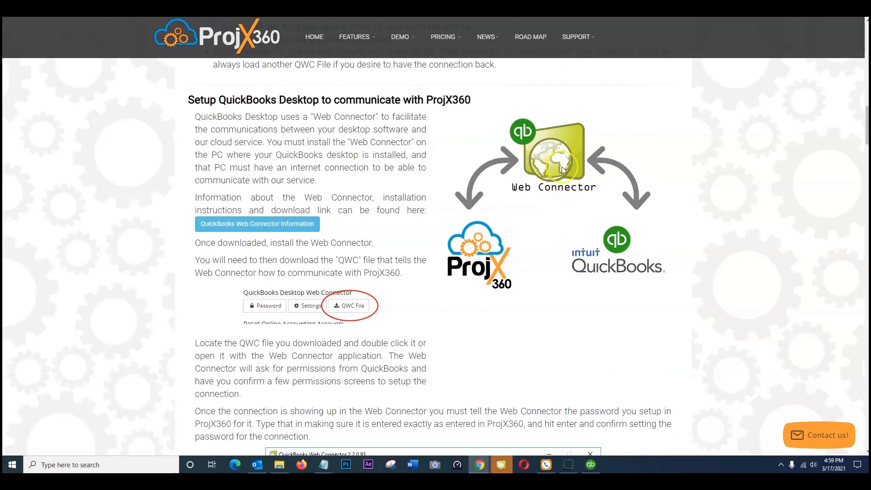
mouse_move(493, 275)
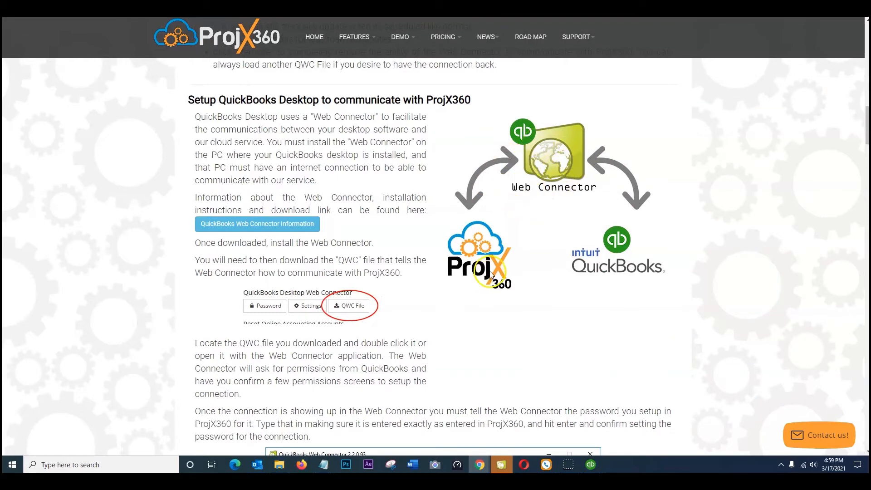
mouse_move(362, 131)
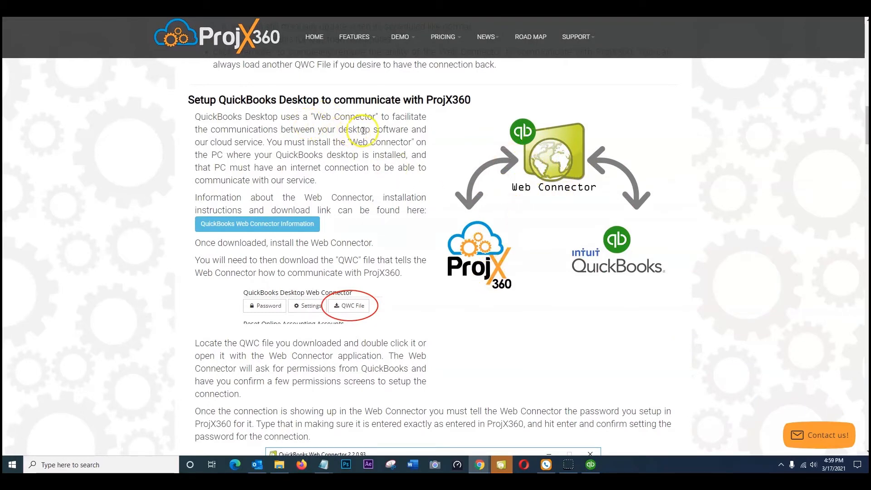
mouse_move(295, 131)
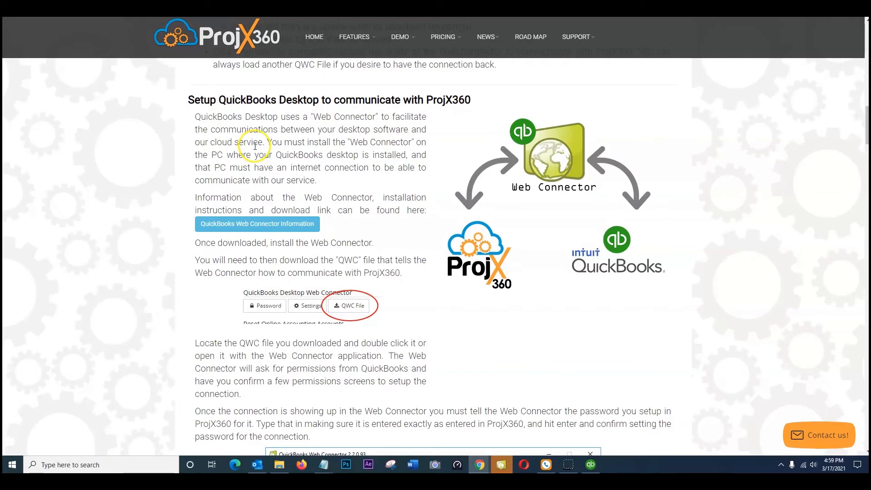
mouse_move(386, 146)
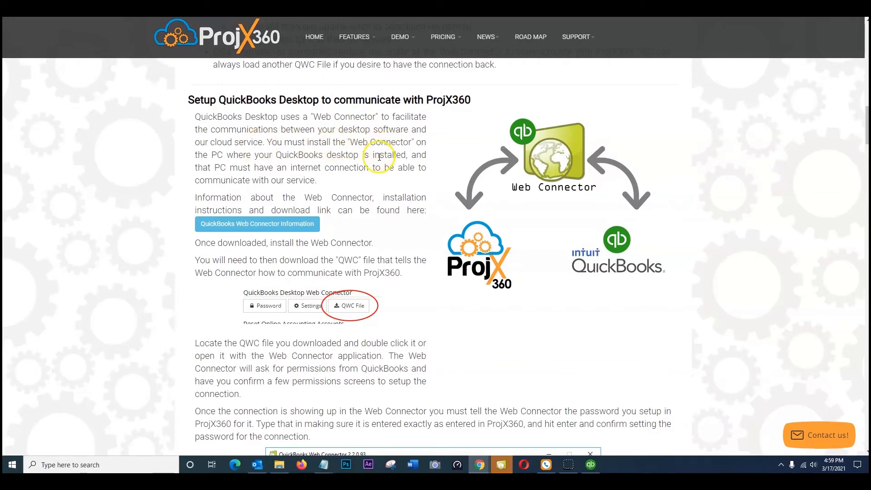
mouse_move(289, 176)
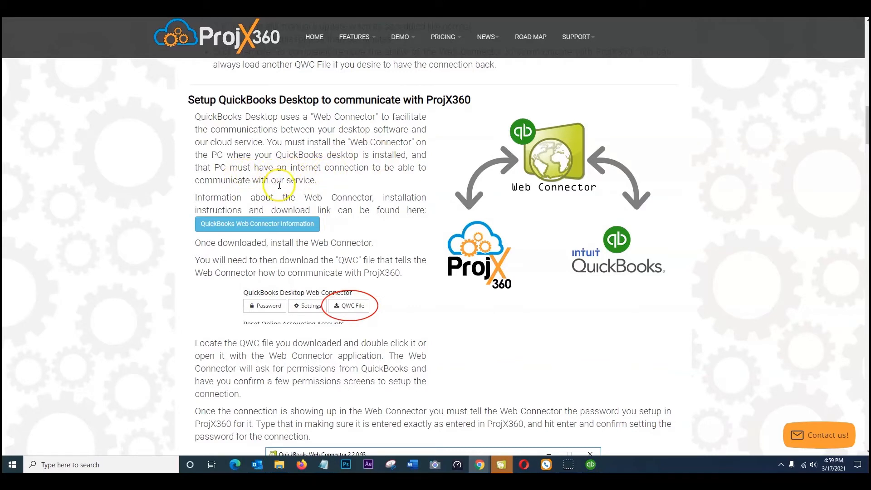
scroll("down", 3)
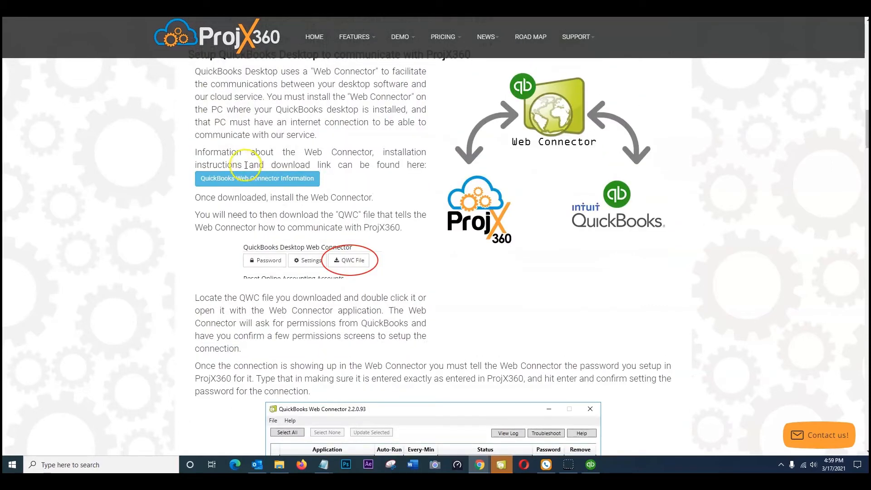
mouse_move(368, 155)
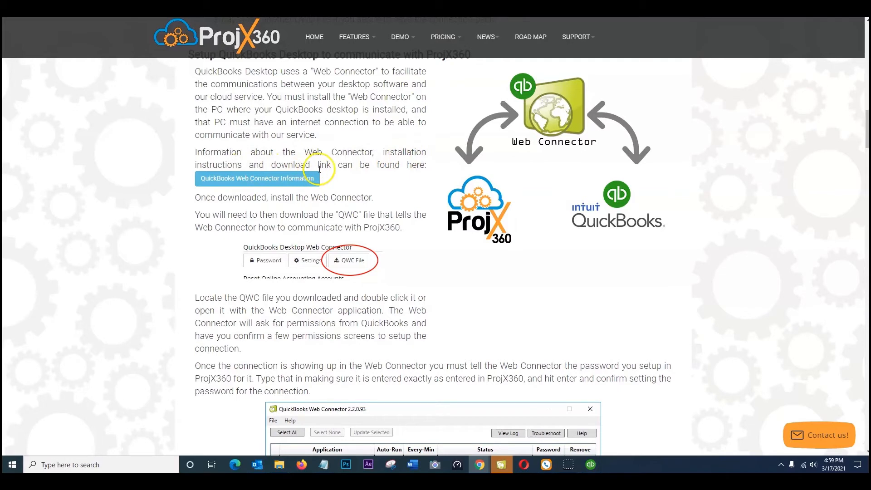
mouse_move(268, 178)
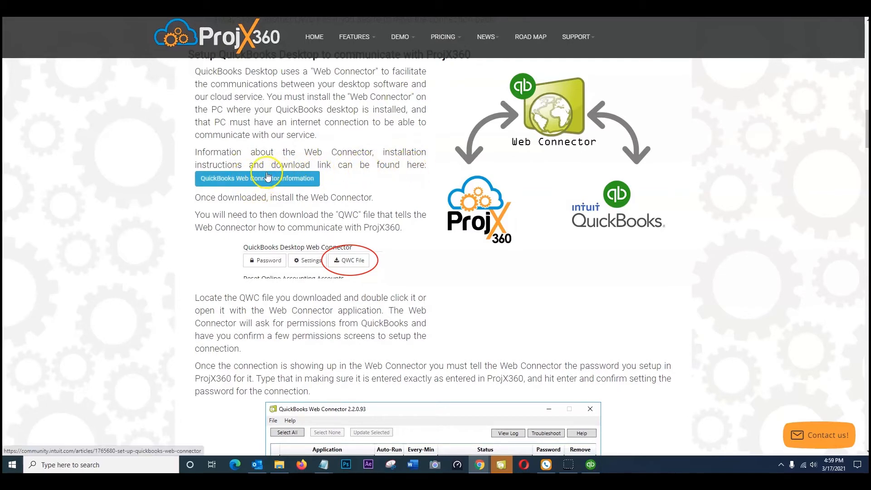
mouse_move(351, 199)
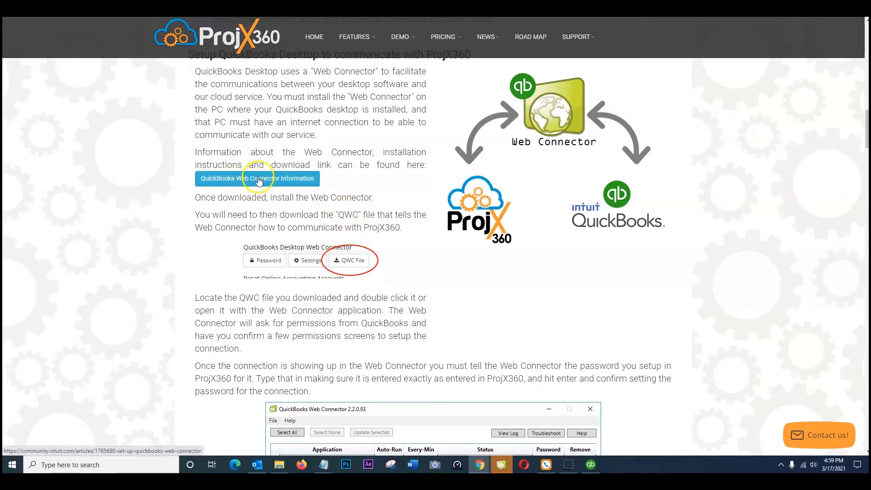
left_click(257, 179)
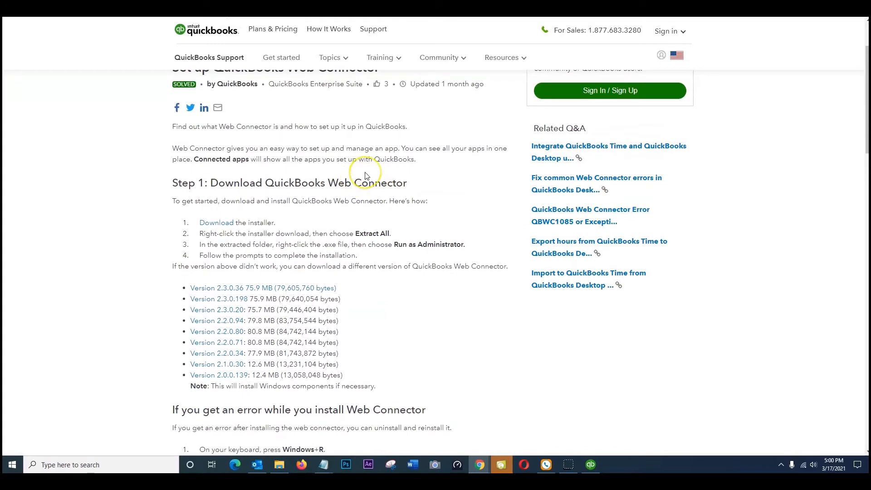
mouse_move(348, 209)
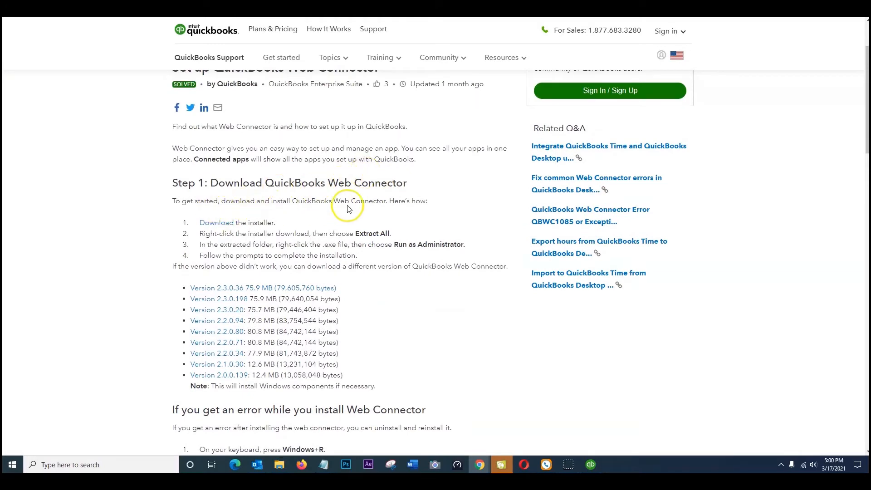
mouse_move(282, 232)
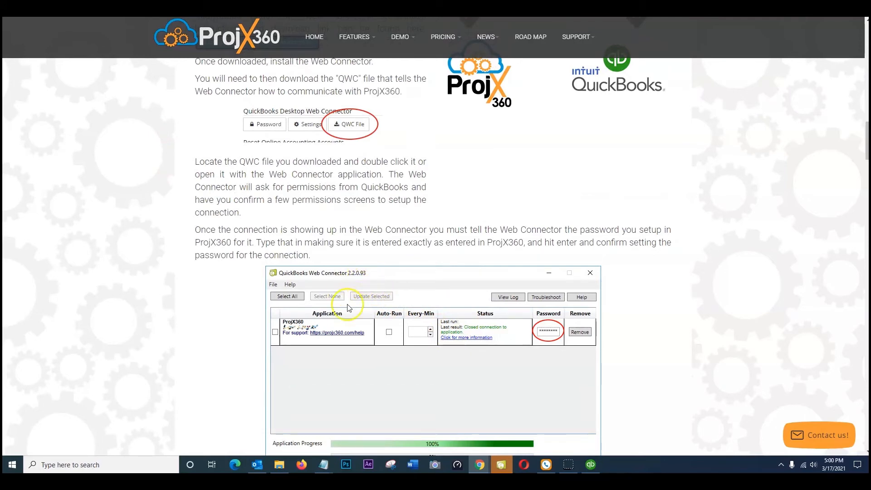
mouse_move(337, 289)
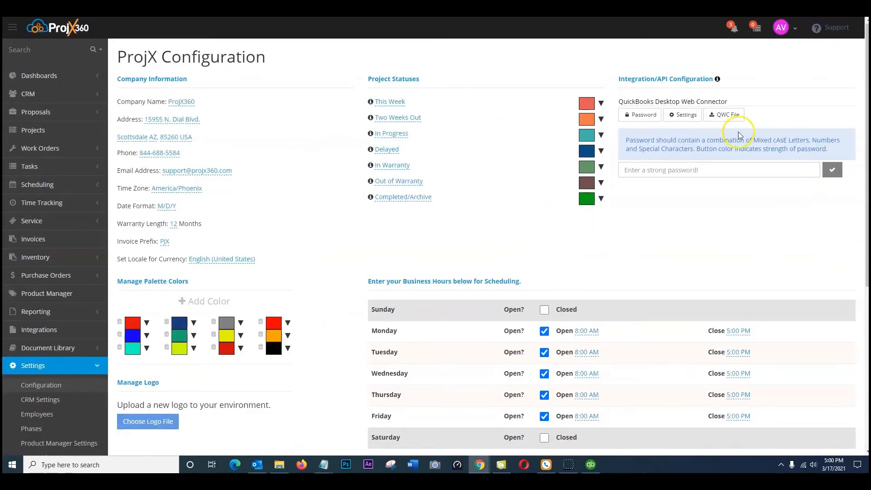
mouse_move(726, 115)
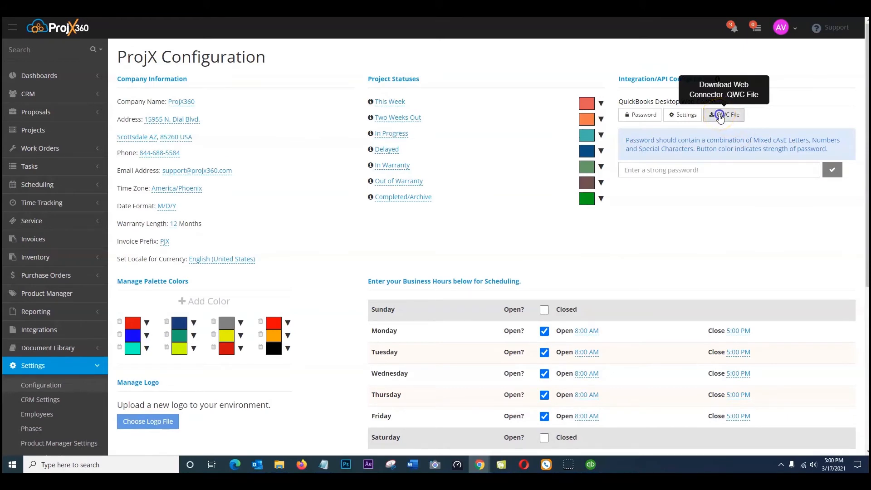
- Download the ProjX360.qwc Web Connector file and open File Explorer
left_click(723, 115)
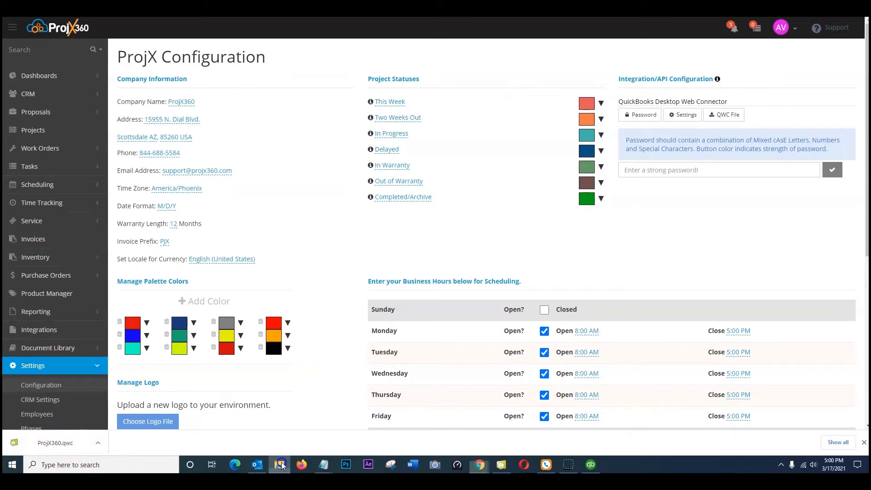
left_click(280, 464)
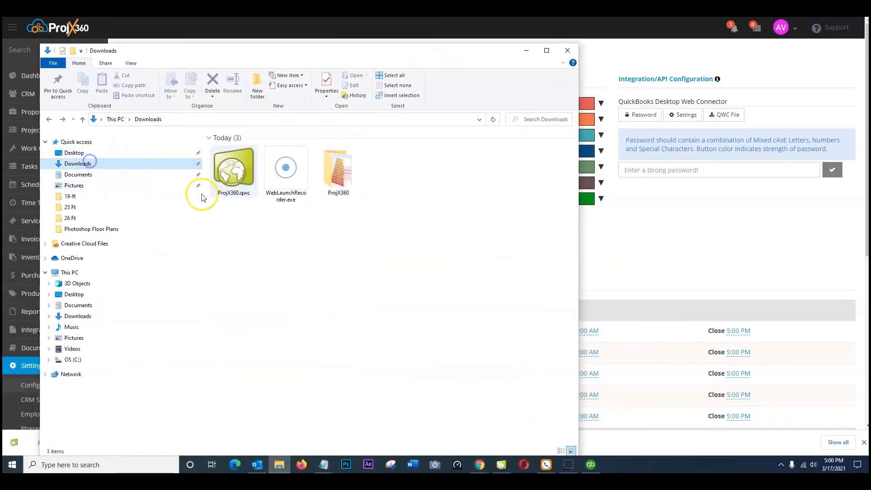
- Select the downloaded ProjX360.qwc file in the Downloads folder
left_click(233, 171)
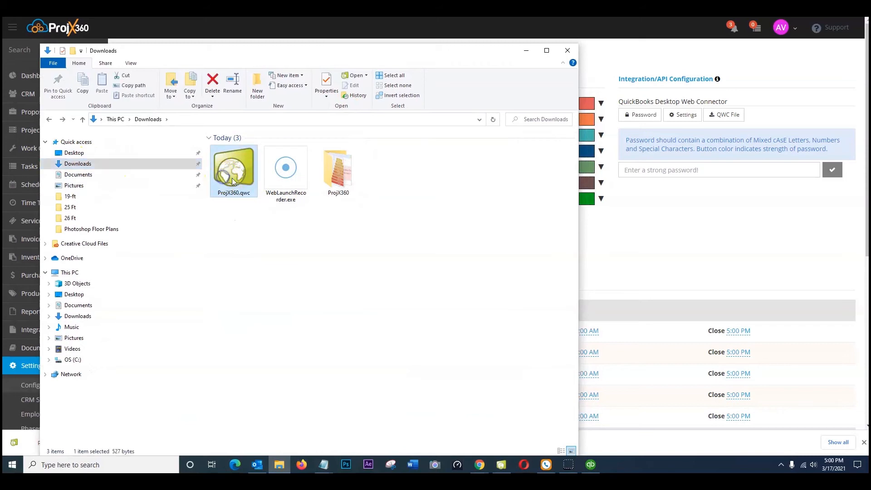
mouse_move(238, 180)
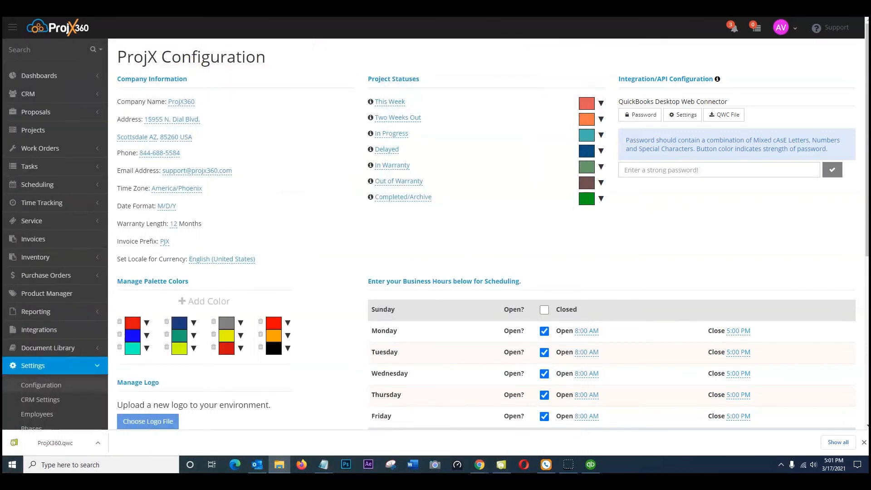
mouse_move(724, 114)
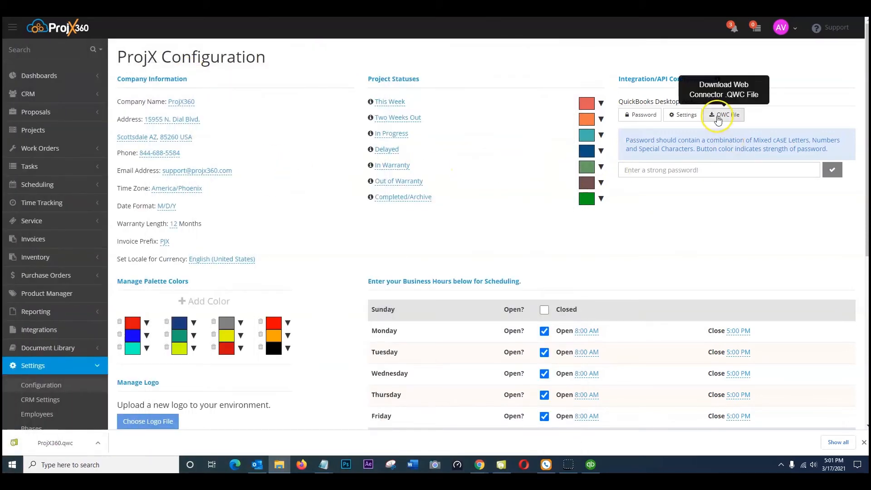
- Confirm ProjX360 appears in the Web Connector application list, then return to the ProjX360 guide
left_click(723, 114)
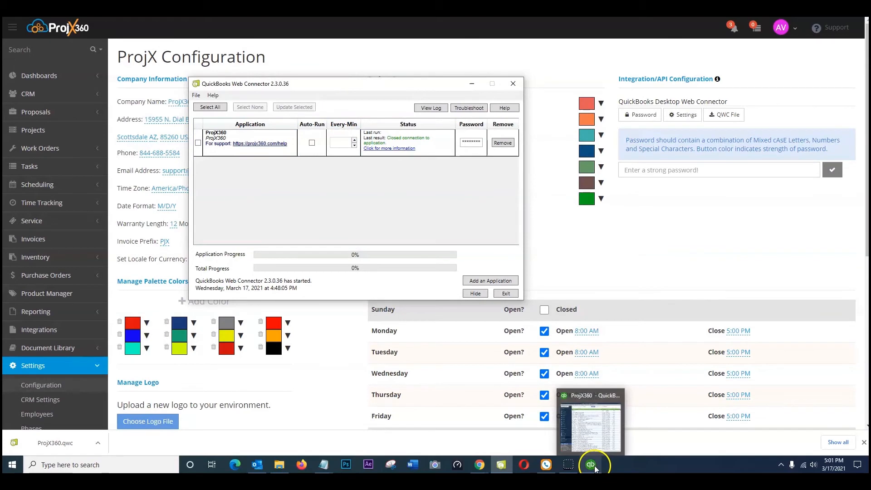
left_click(590, 464)
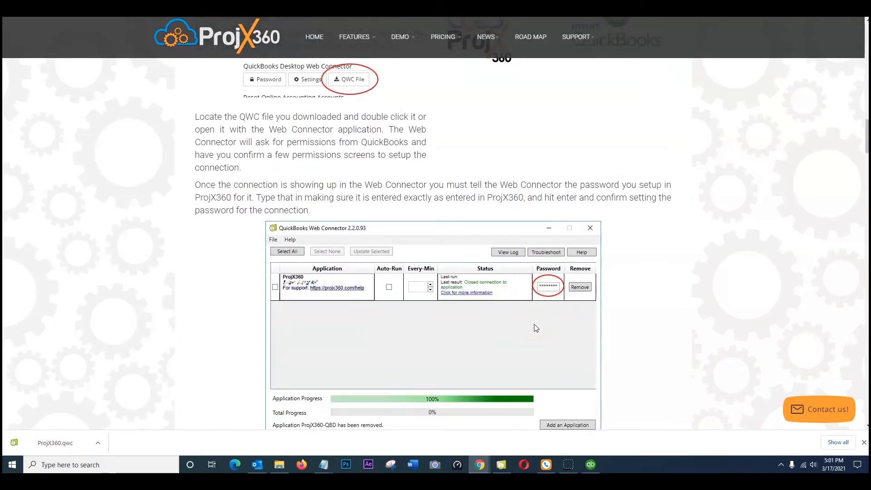
- Scroll the ProjX360 Configuration page and bring QuickBooks Web Connector back into view
scroll("down", 3)
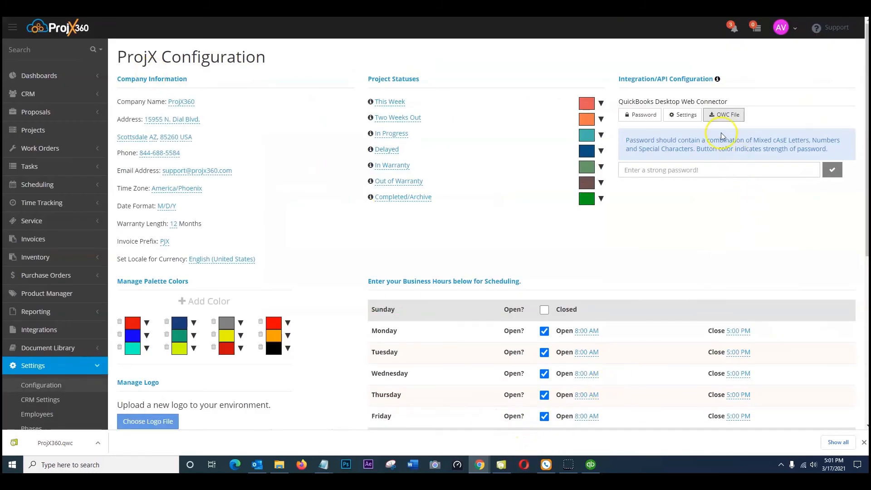
left_click(723, 114)
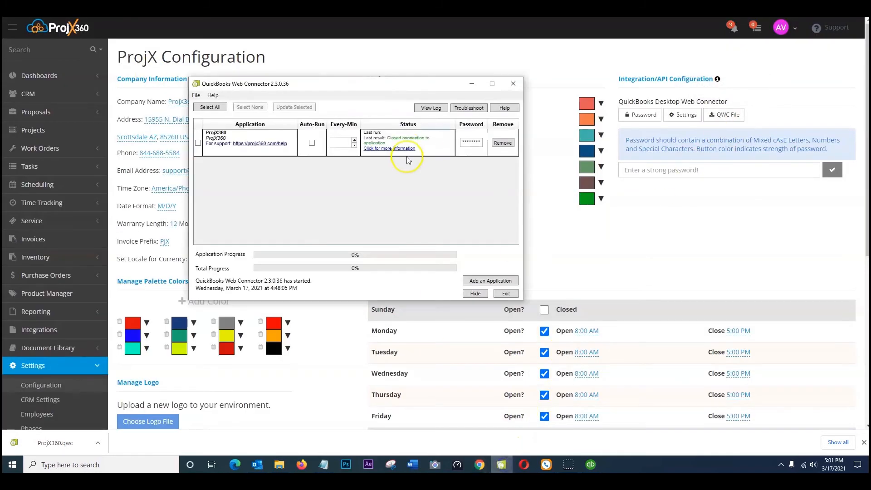
- Add the ProjX360.qwc file from Downloads to QuickBooks Web Connector
left_click(490, 280)
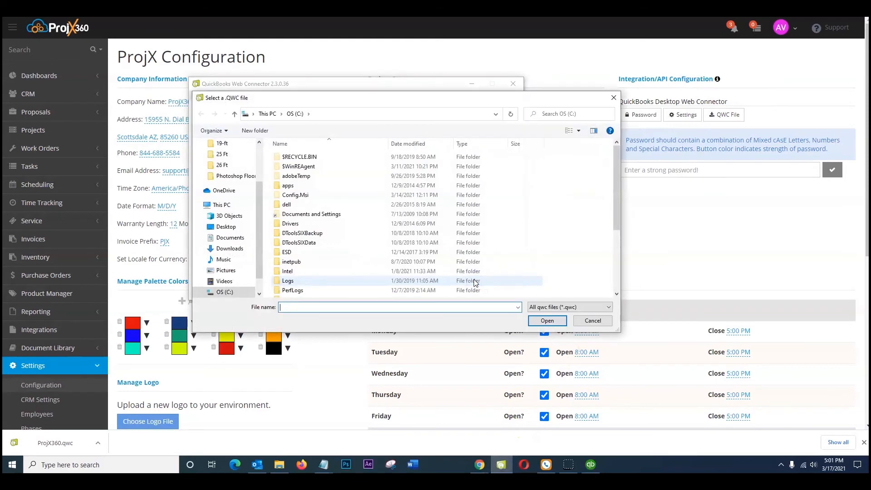
left_click(230, 172)
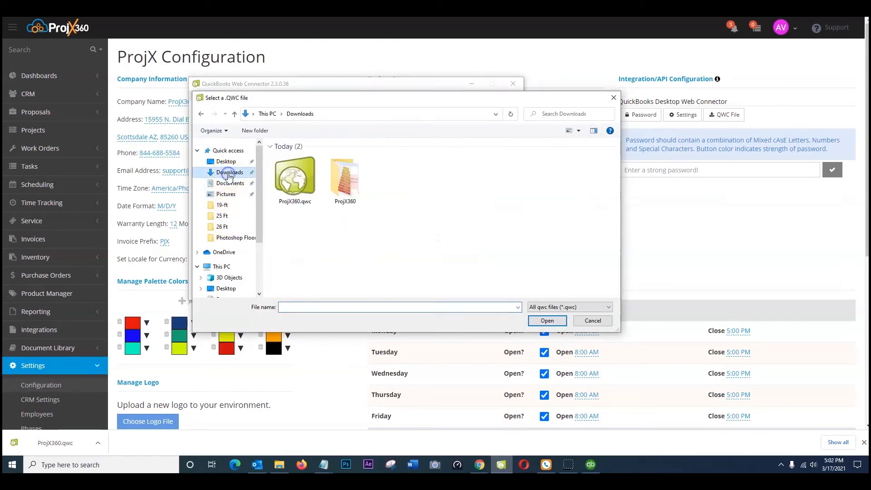
left_click(295, 178)
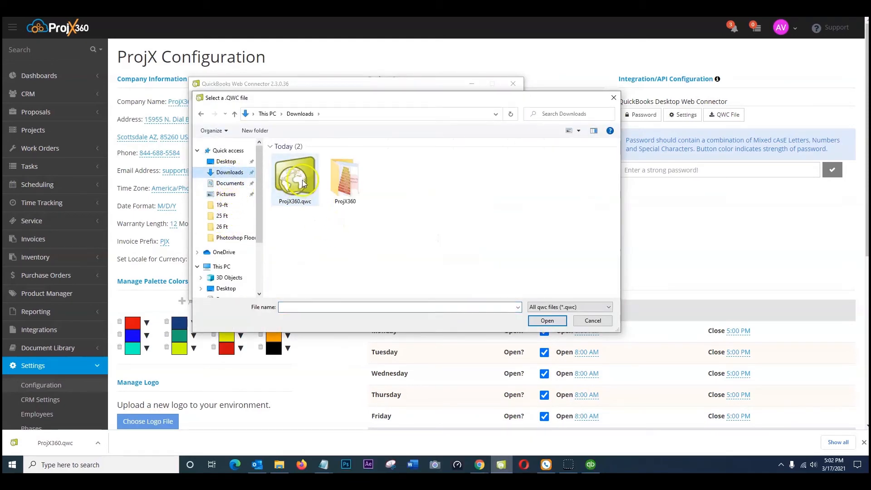
left_click(547, 320)
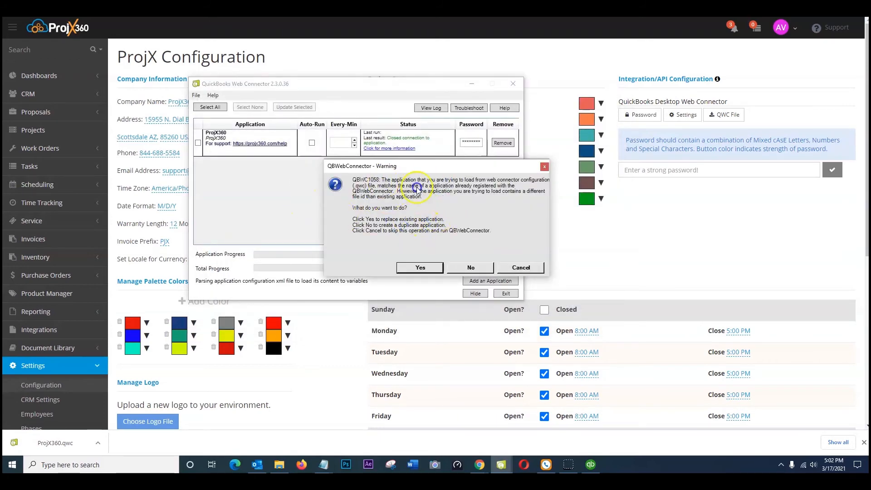
mouse_move(399, 207)
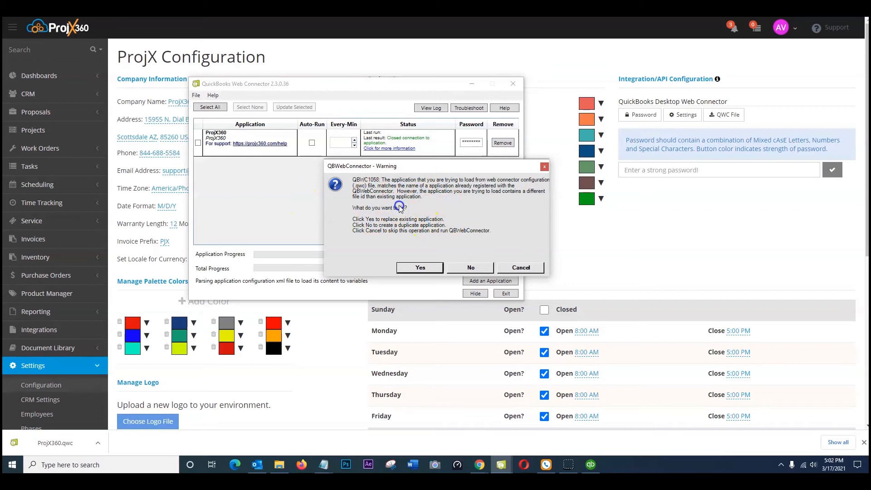
mouse_move(386, 222)
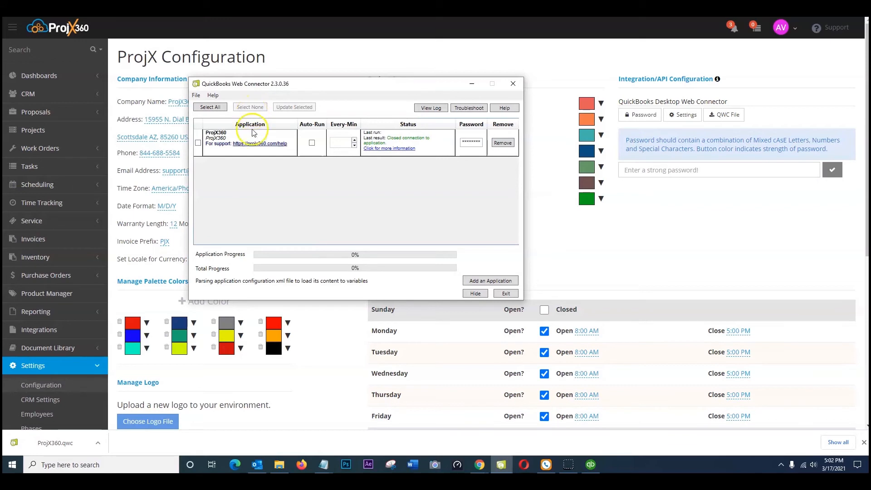
- Tick the ProjX360 application in Web Connector and run Update Selected on it
left_click(250, 138)
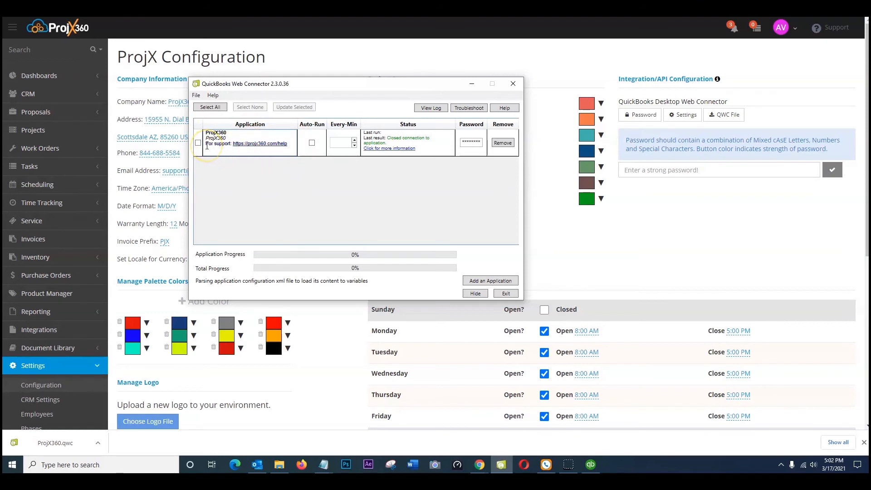
mouse_move(205, 144)
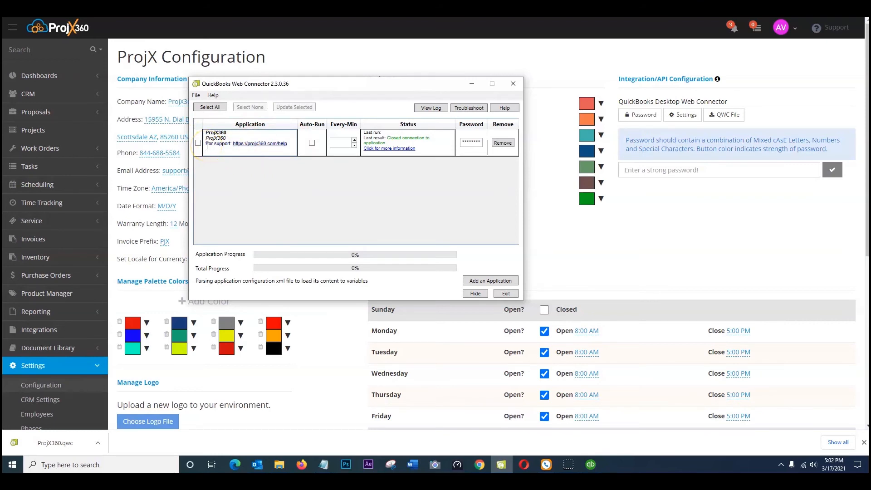
left_click(198, 143)
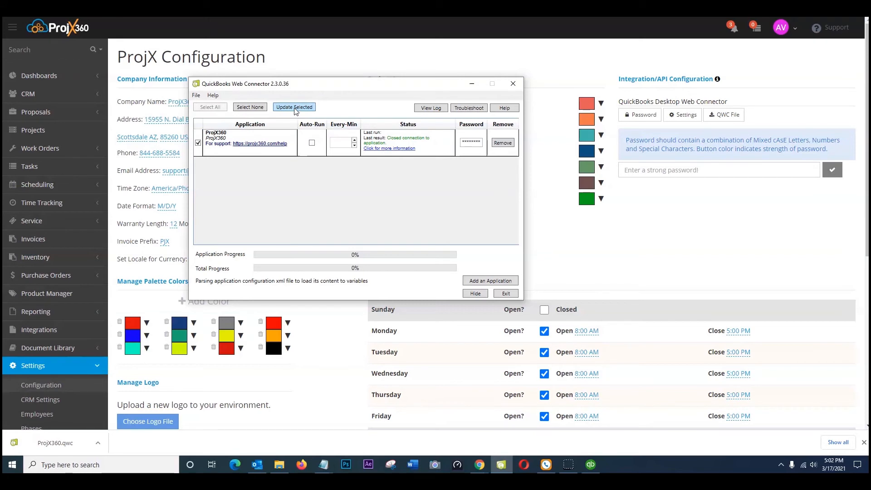
left_click(198, 143)
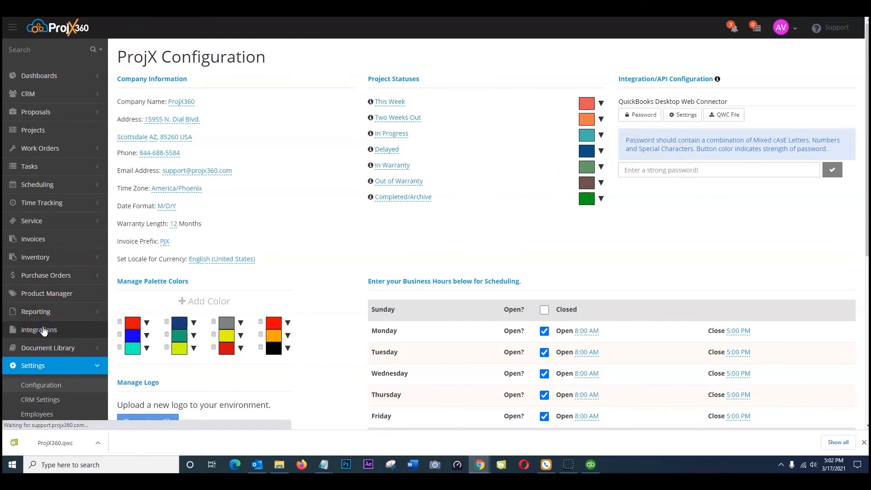
- Show the QuickBooks Desktop Web Connector item-sync dropdown on ProjX360's Integrations page
left_click(39, 329)
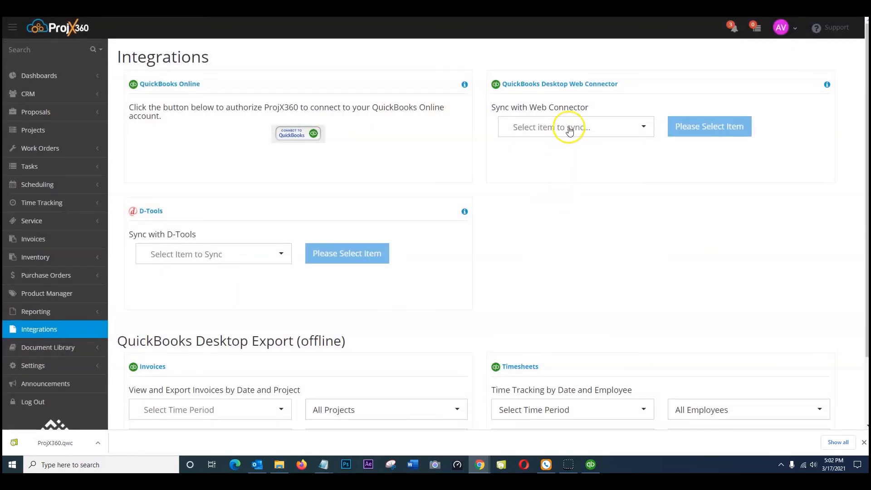
left_click(575, 126)
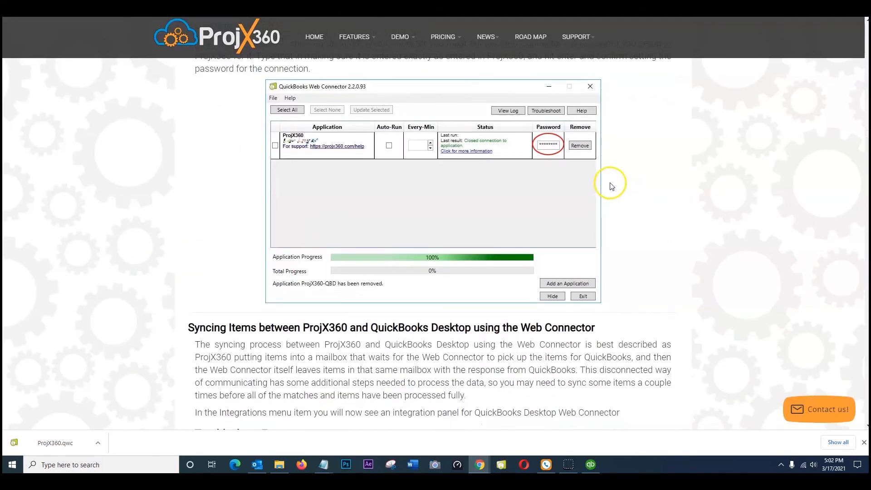
- Scroll the guide to the syncing section and highlight the Troubleshoot Errors heading
scroll("down", 3)
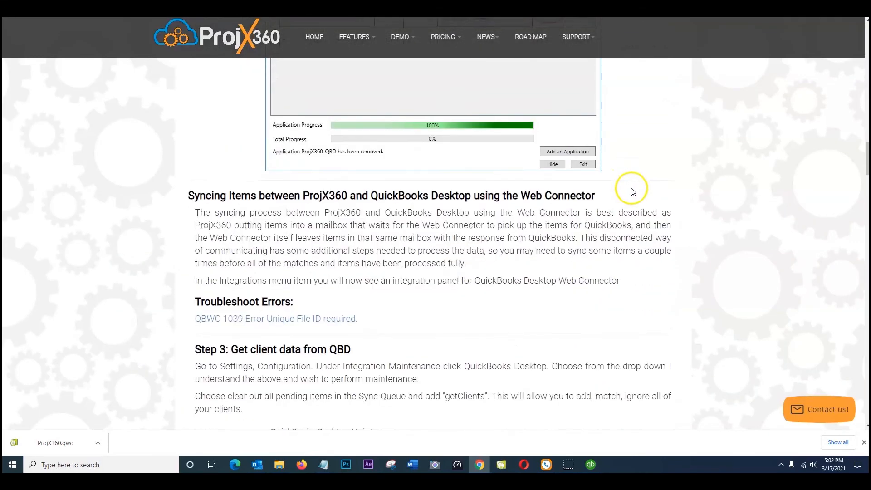
scroll("down", 3)
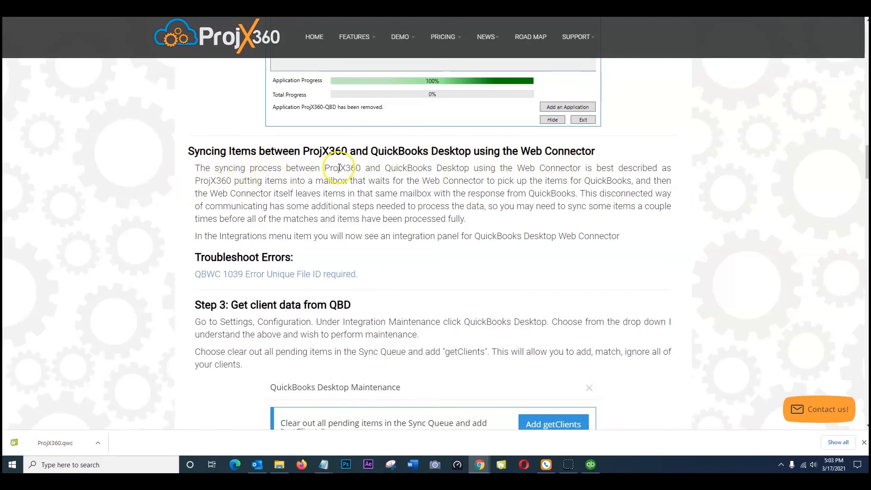
mouse_move(463, 171)
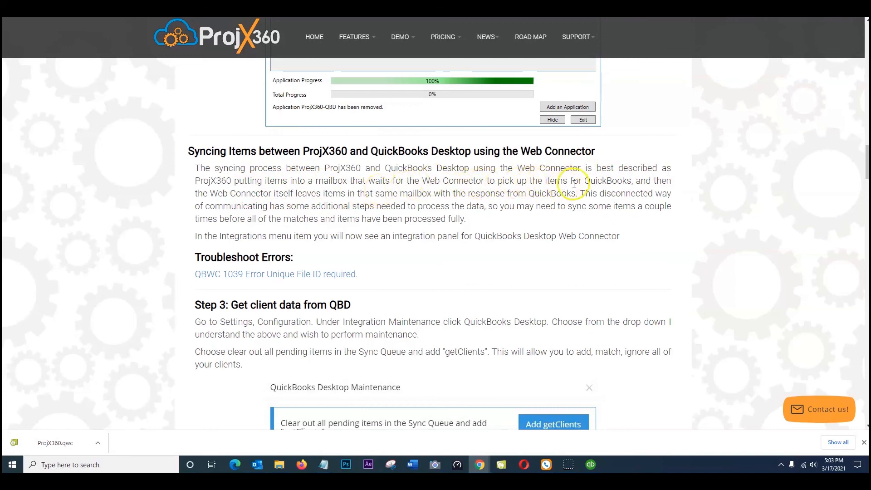
mouse_move(671, 180)
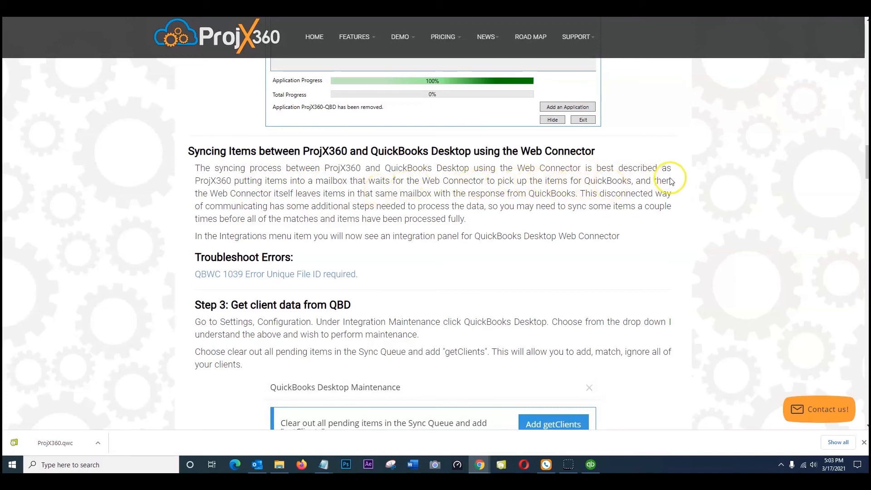
mouse_move(360, 200)
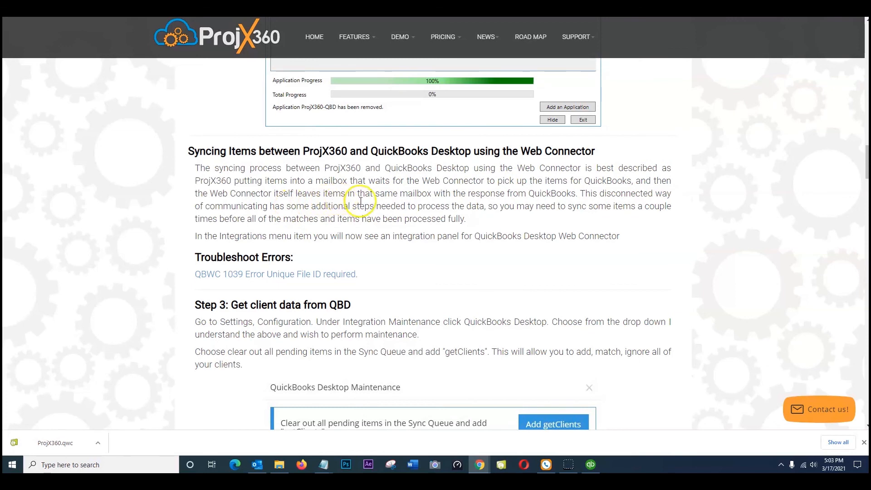
mouse_move(547, 202)
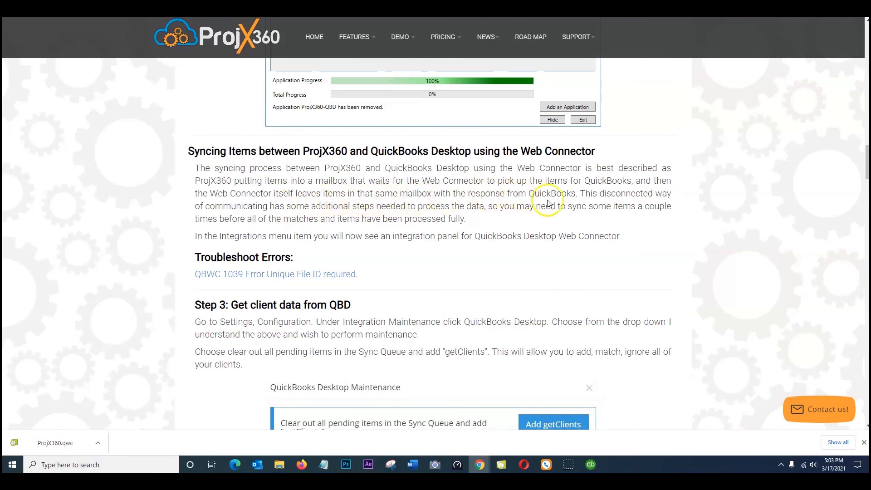
mouse_move(639, 198)
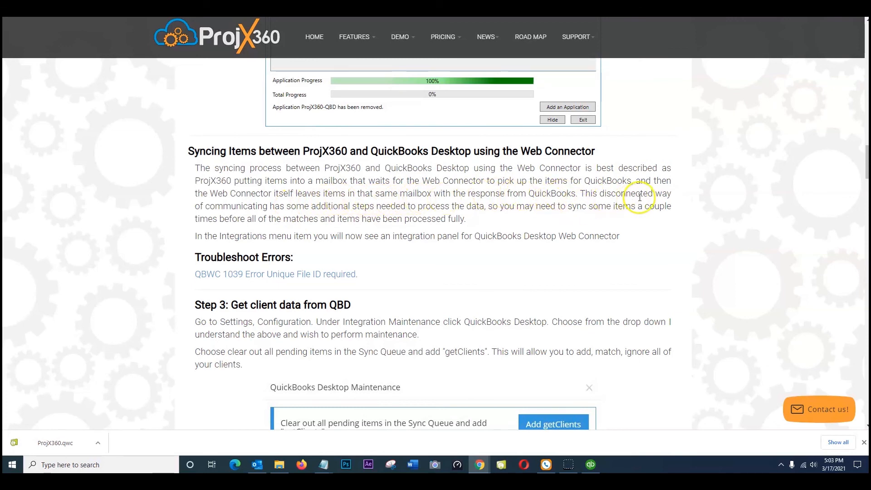
mouse_move(366, 214)
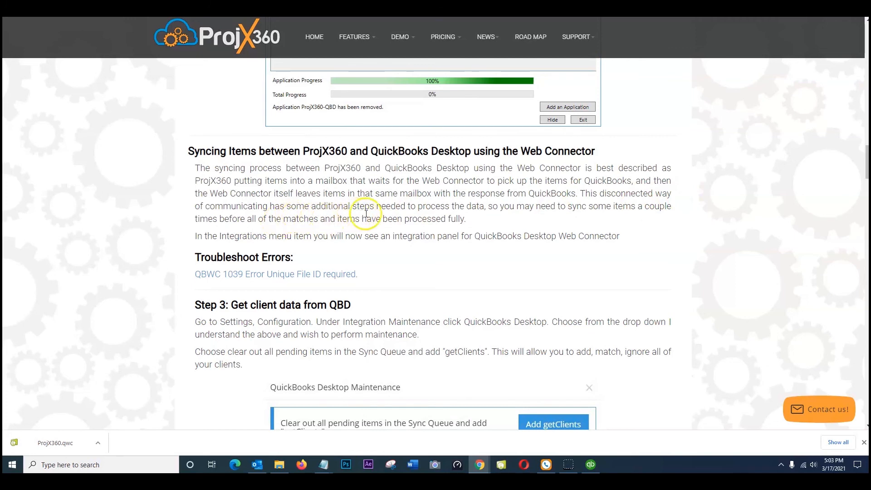
mouse_move(477, 223)
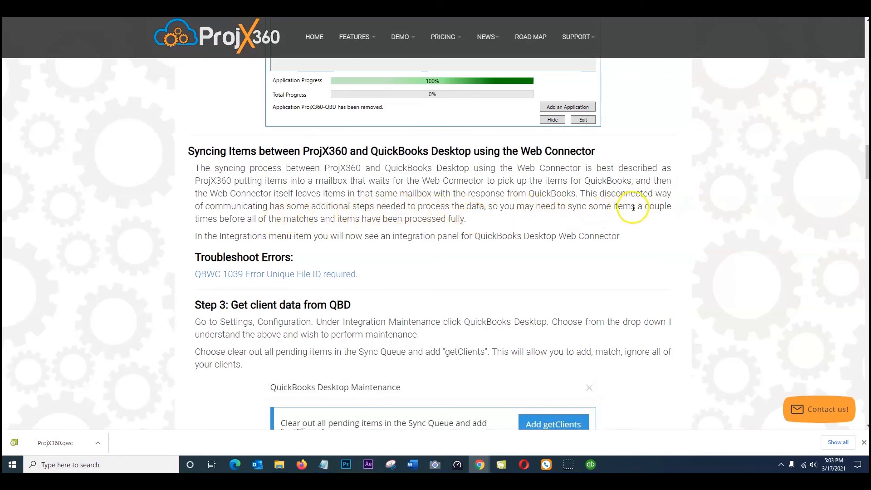
mouse_move(354, 218)
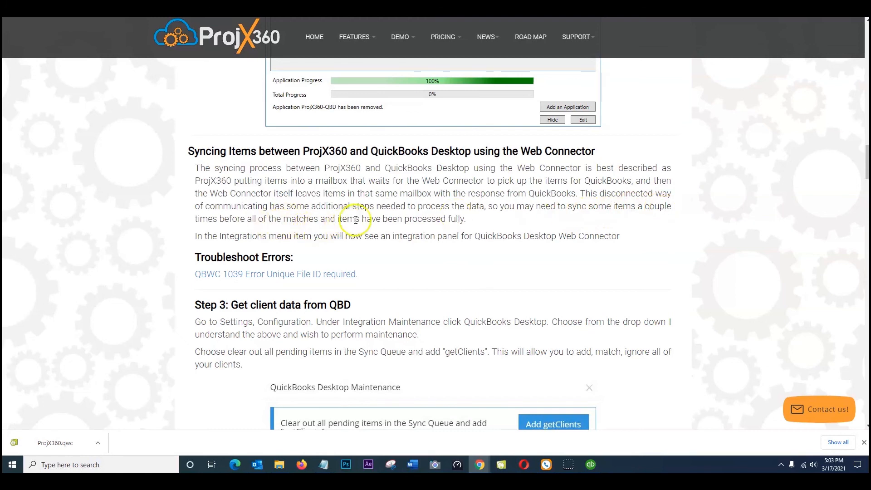
mouse_move(438, 236)
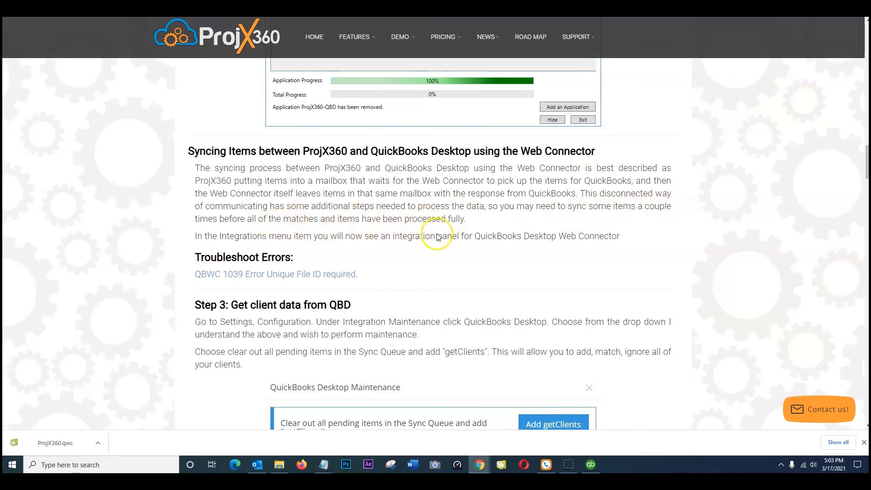
mouse_move(317, 240)
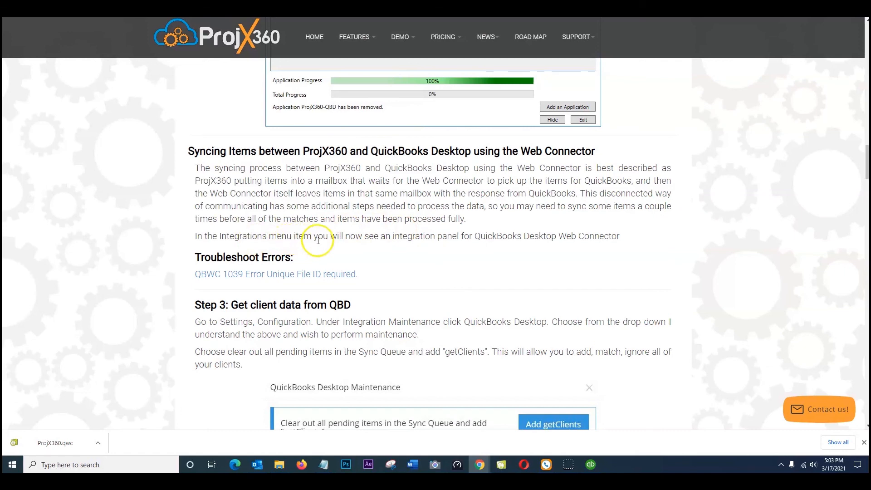
mouse_move(521, 241)
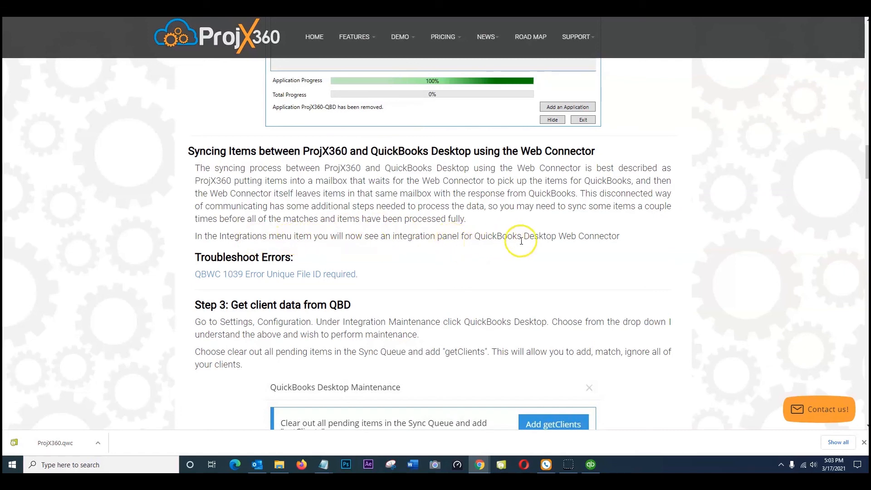
mouse_move(587, 245)
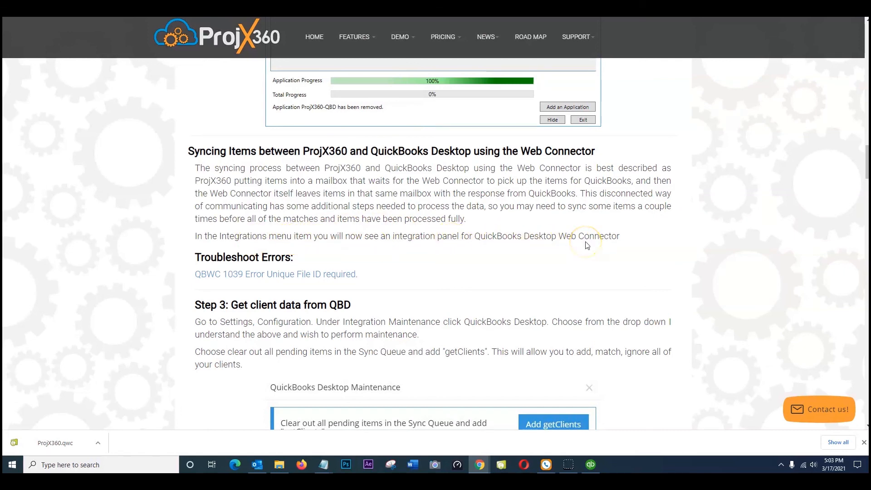
scroll("down", 3)
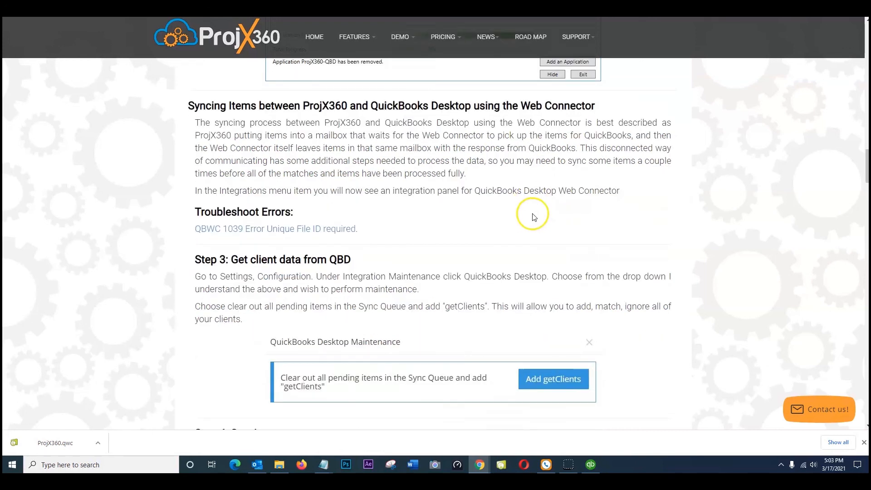
double_click(244, 212)
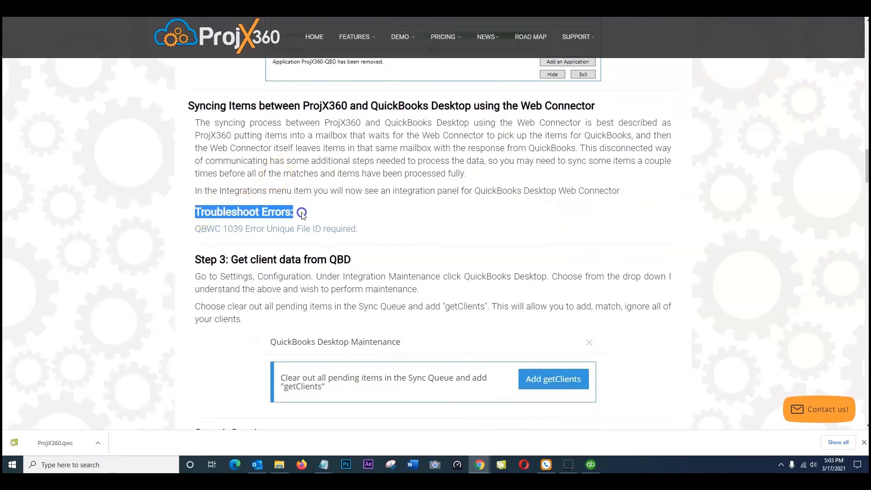
mouse_move(248, 233)
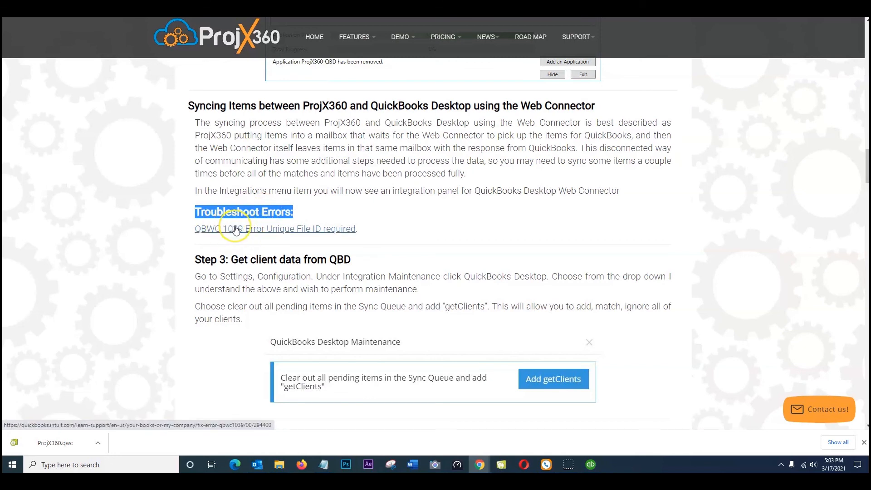
left_click(275, 229)
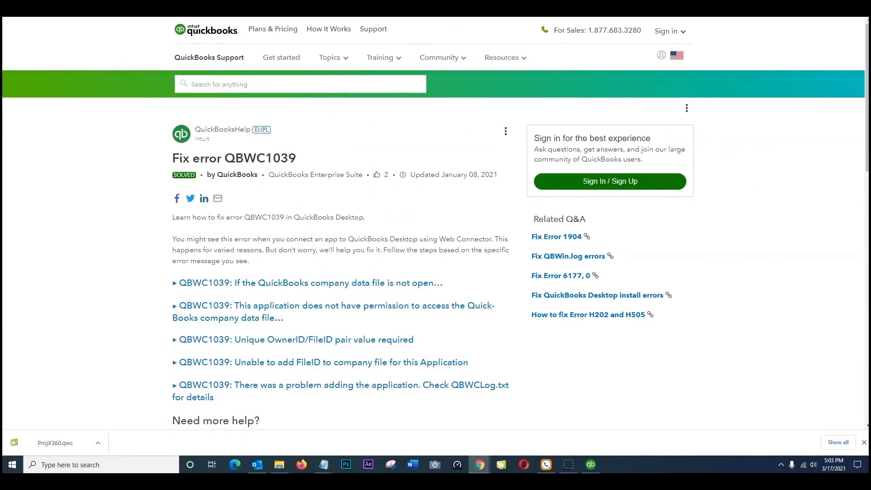
left_click(500, 465)
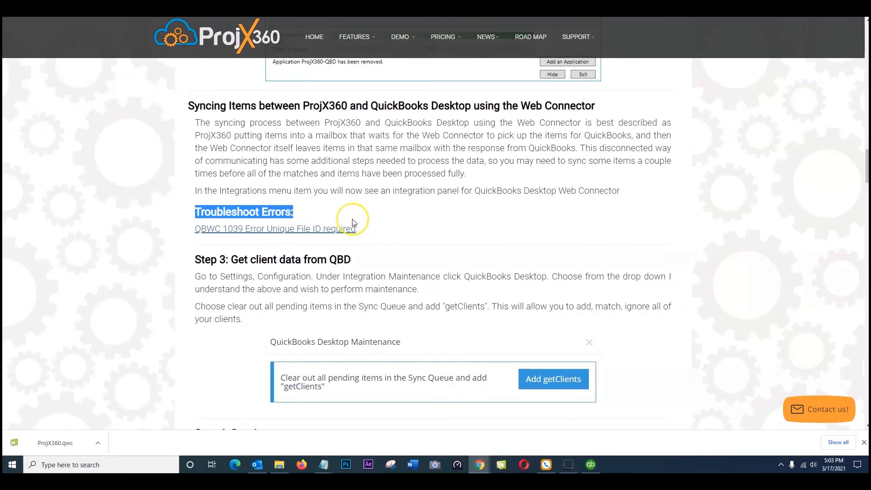
scroll("down", 3)
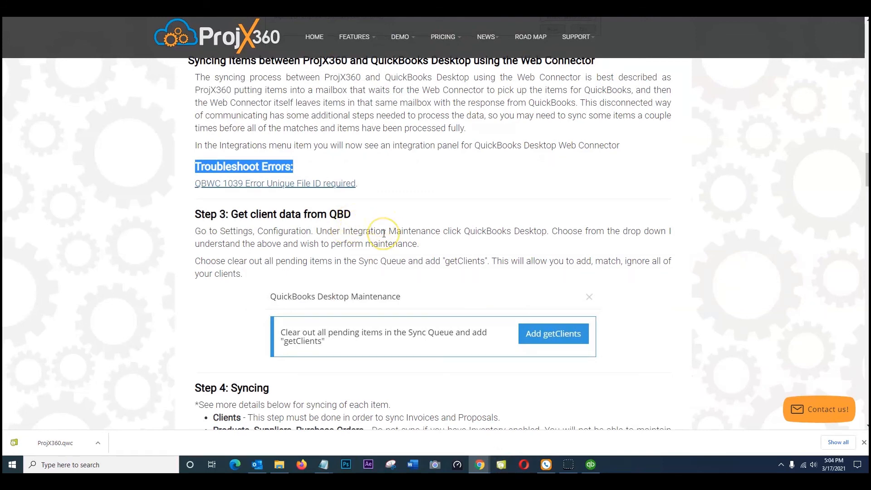
mouse_move(537, 433)
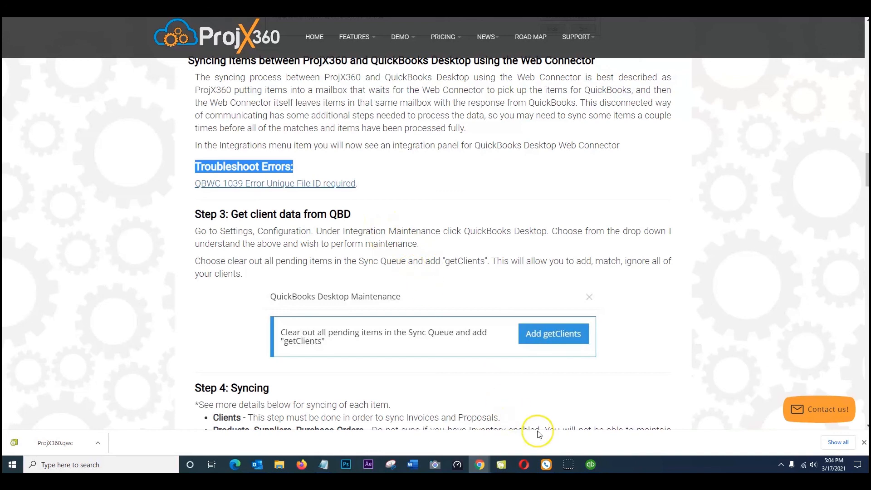